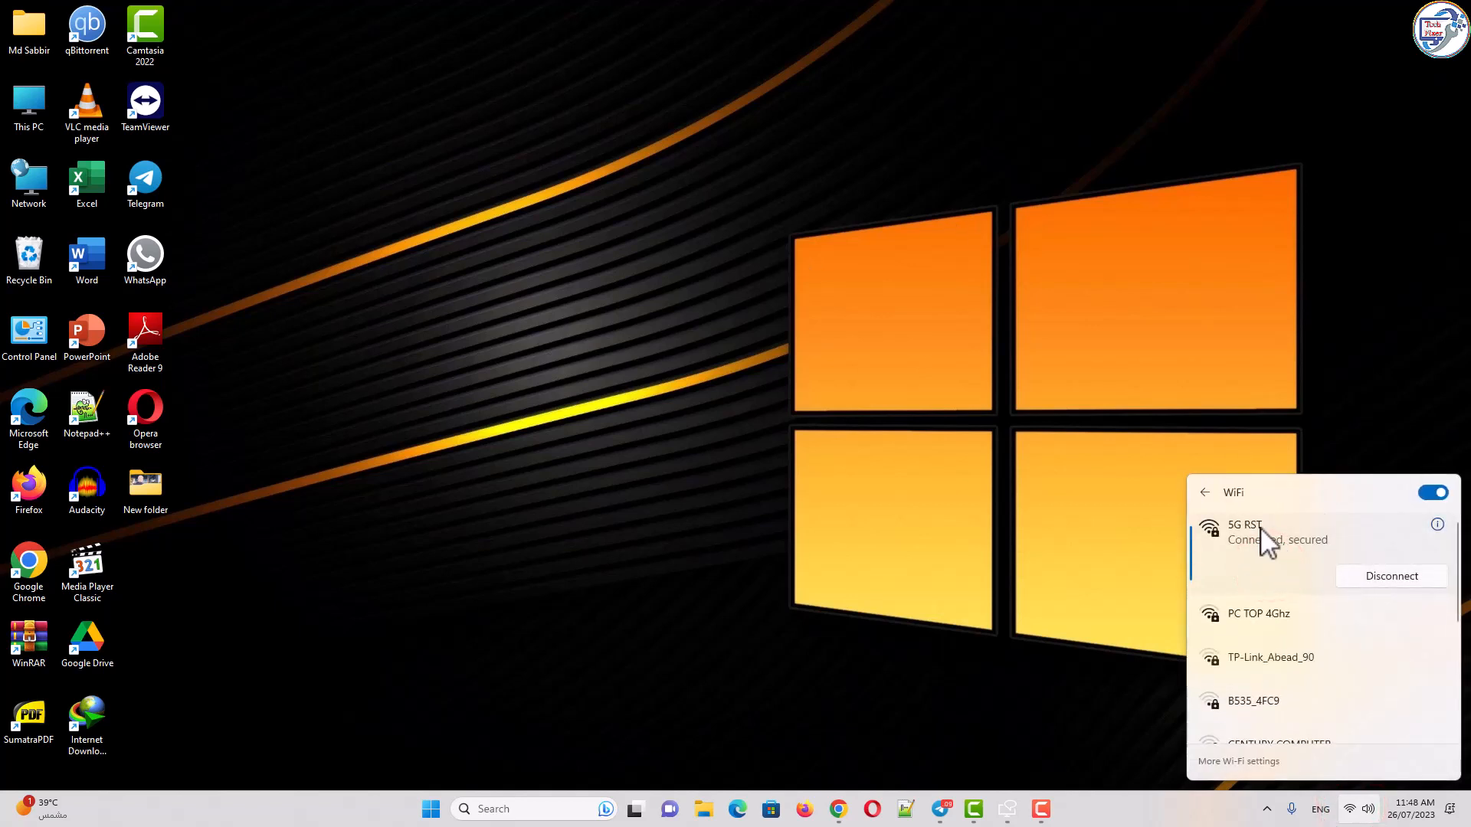
# Dismiss the Wi‑Fi network flyout so only the desktop shows
pyautogui.click(751, 363)
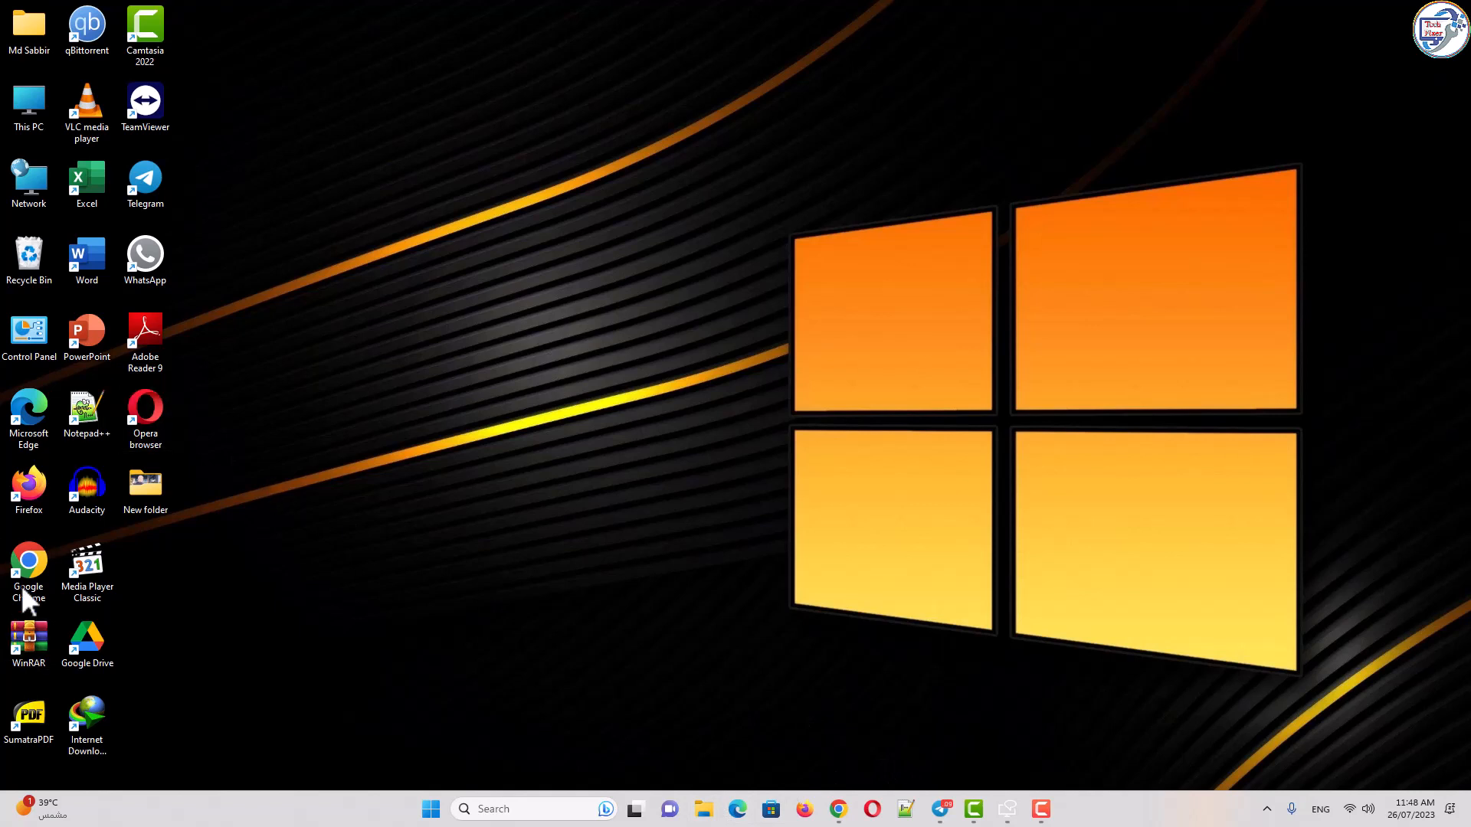
# Launch Chrome and search Google for 'hp laserjet m479fdw printer driver download'
pyautogui.doubleClick(28, 566)
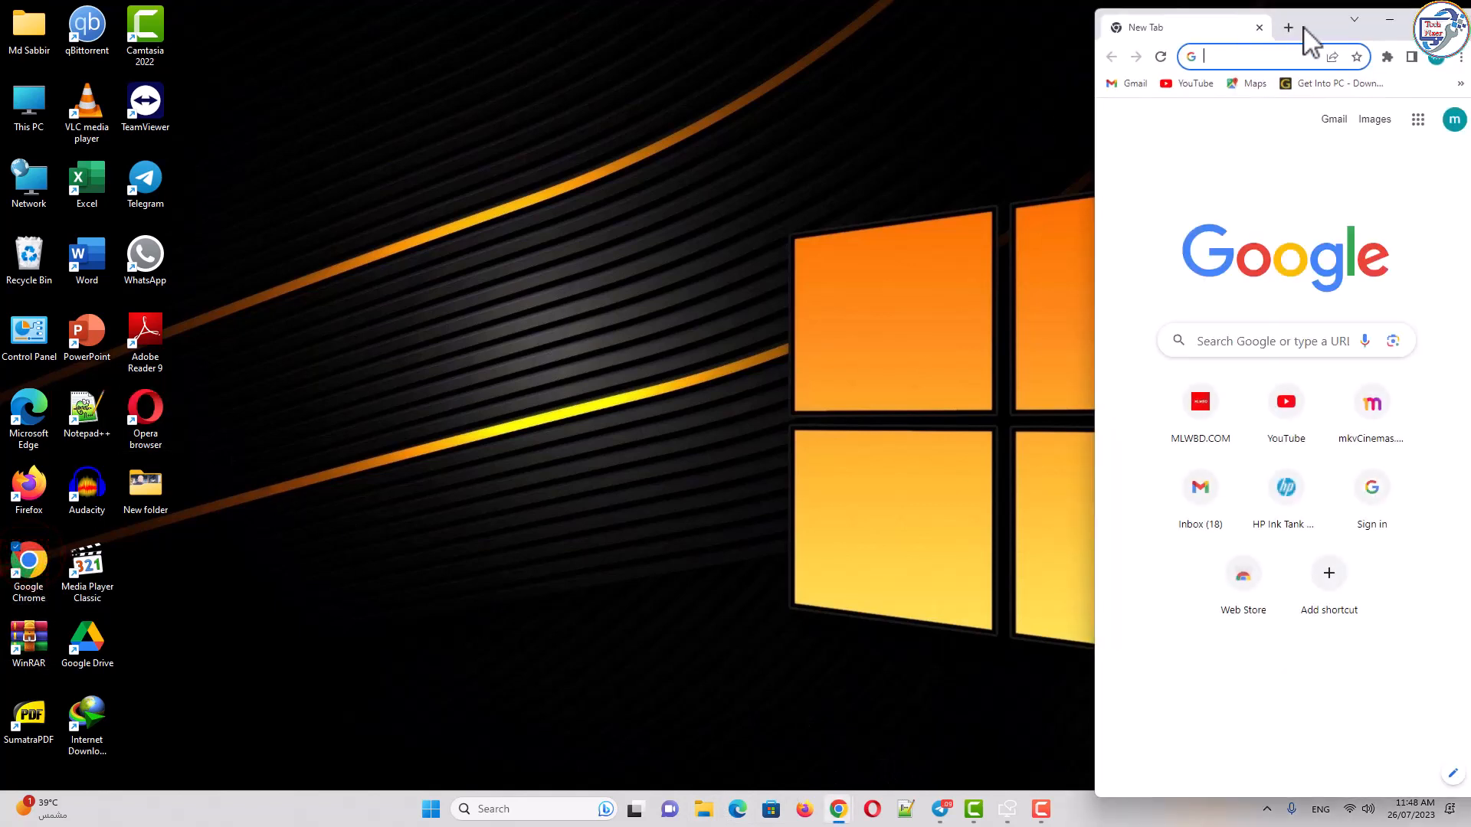
pyautogui.moveTo(1317, 42)
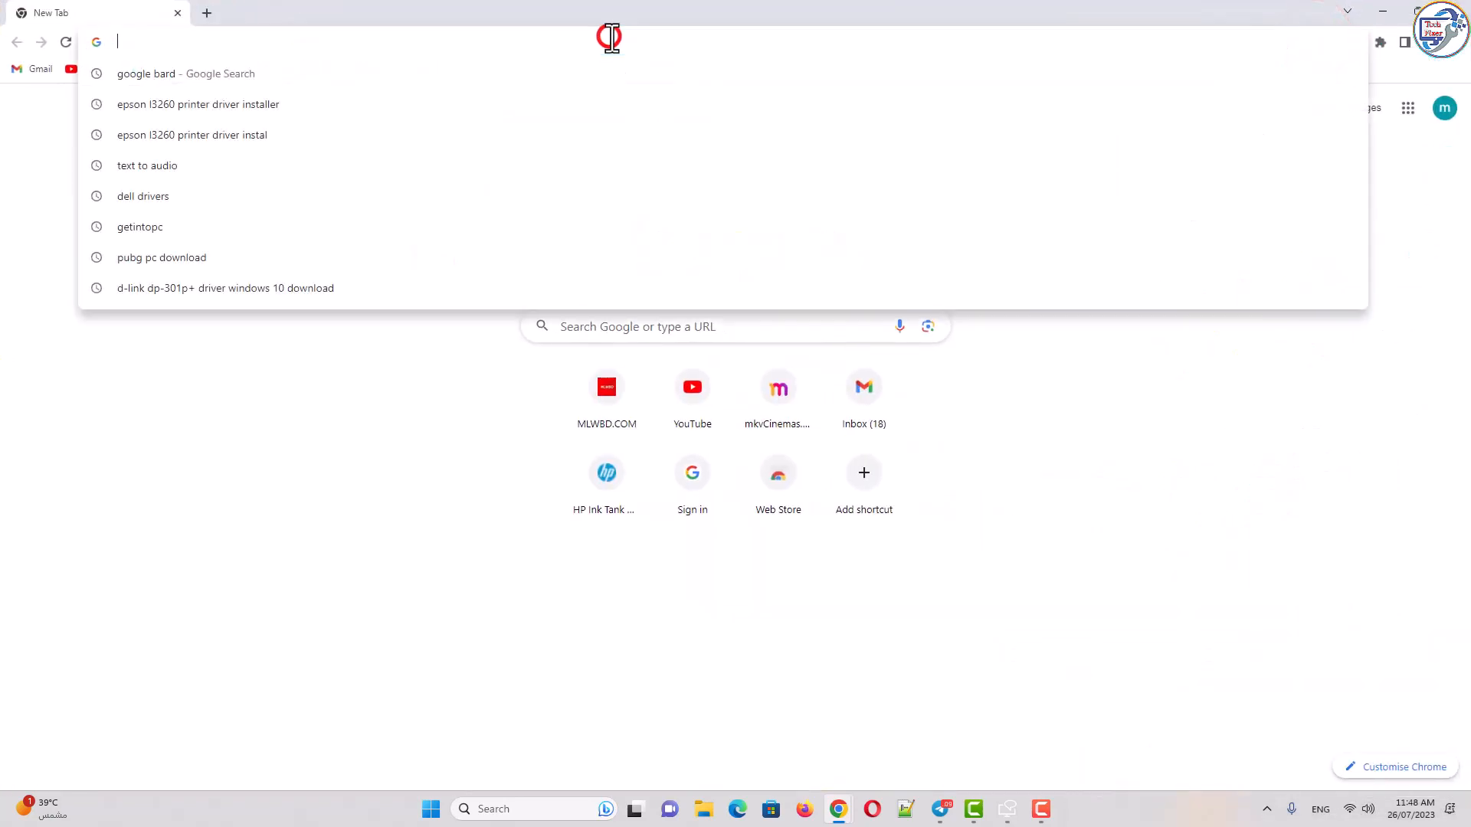
pyautogui.write('hp l')
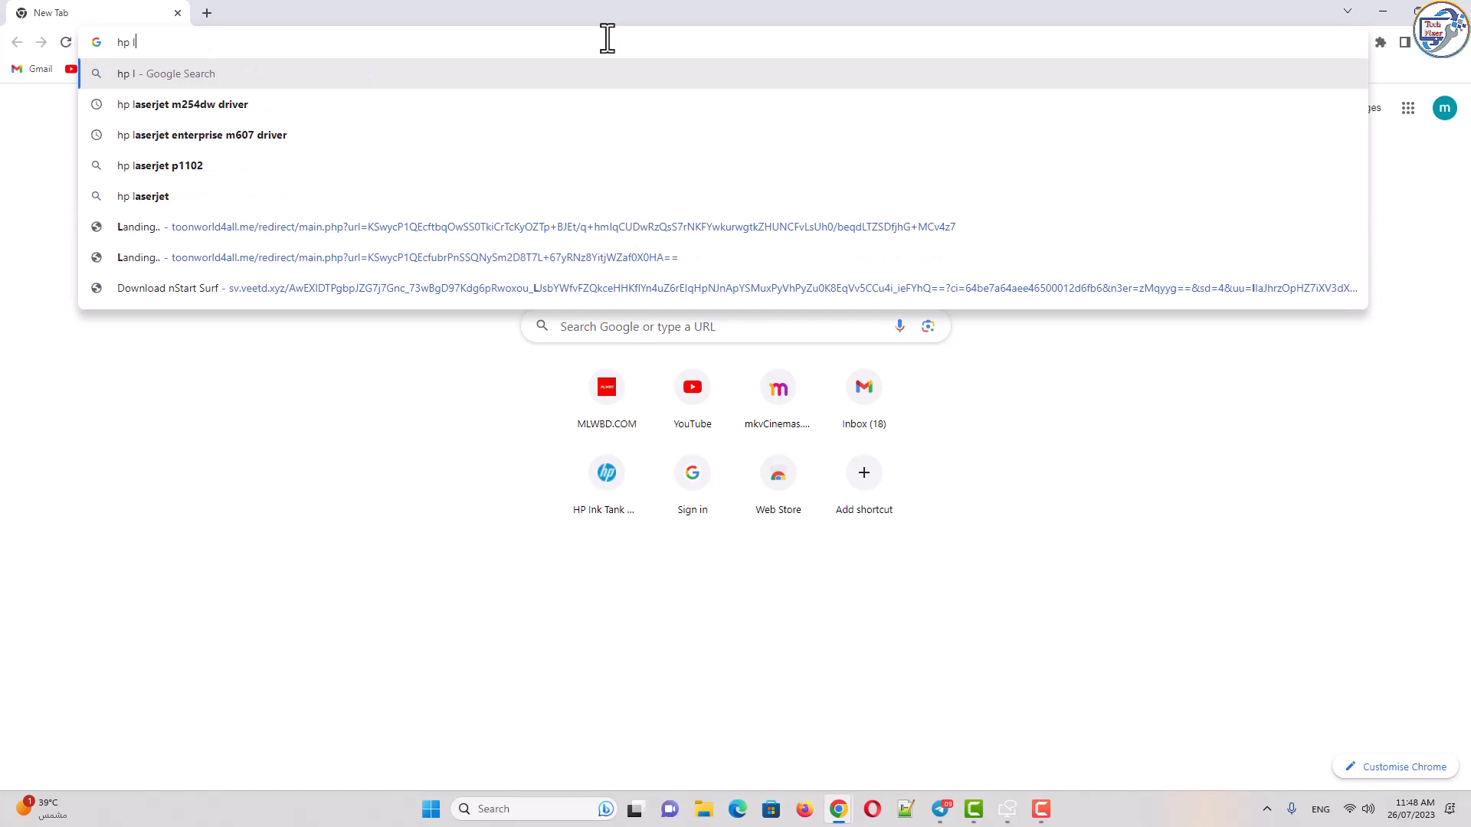
pyautogui.write('aserjet m')
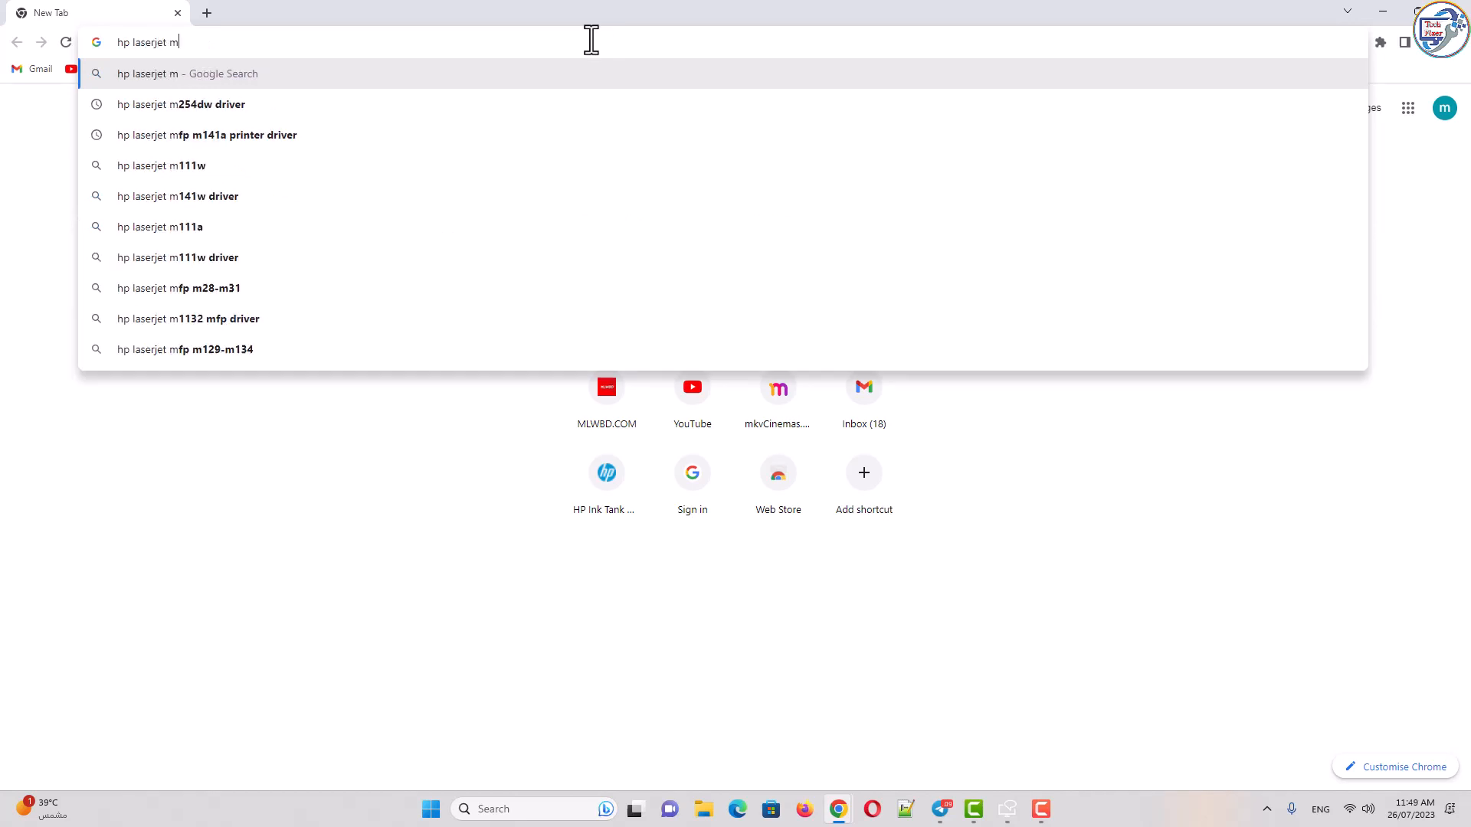
pyautogui.press('backspace')
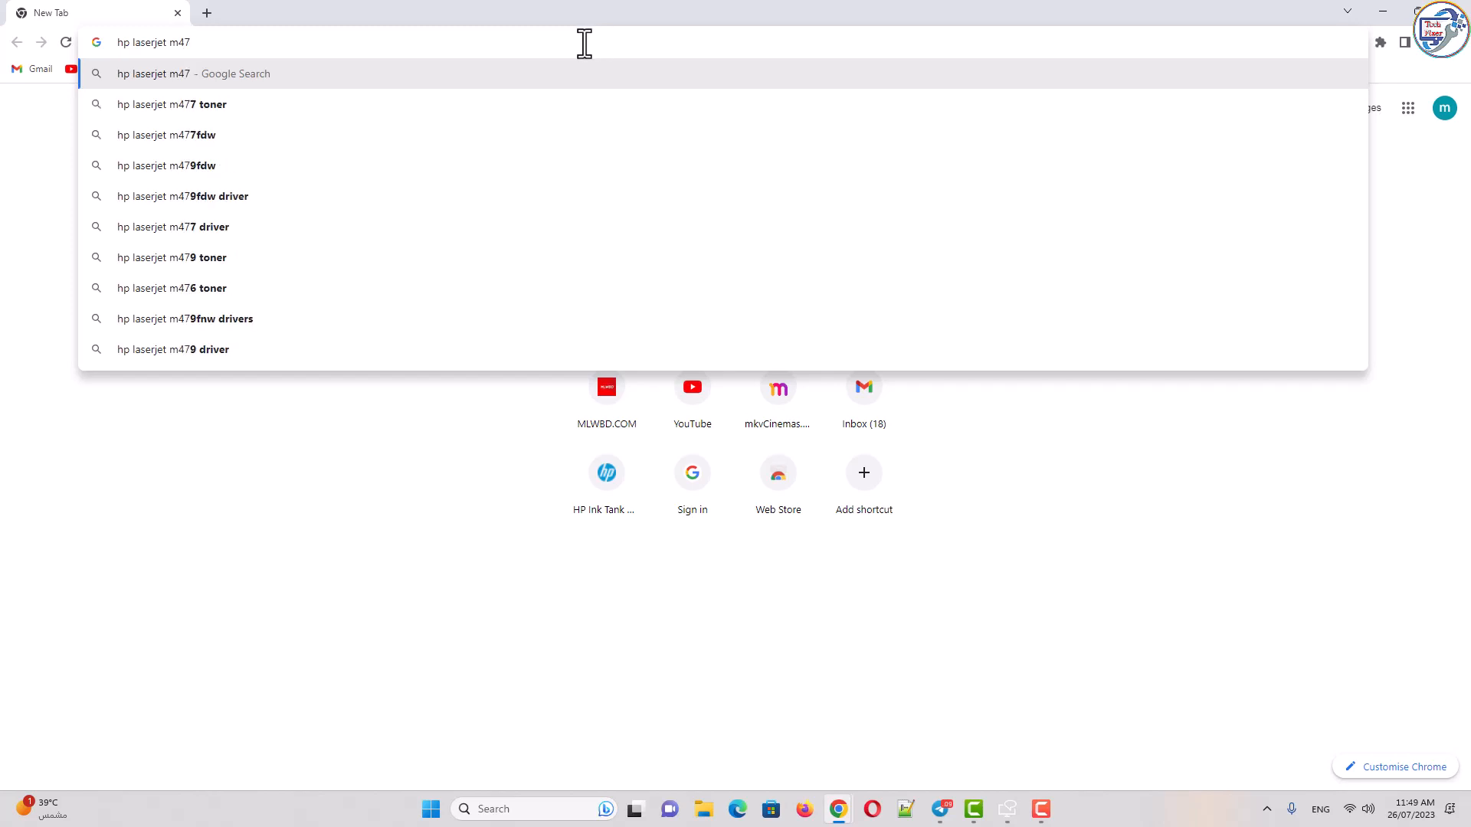
pyautogui.write('9')
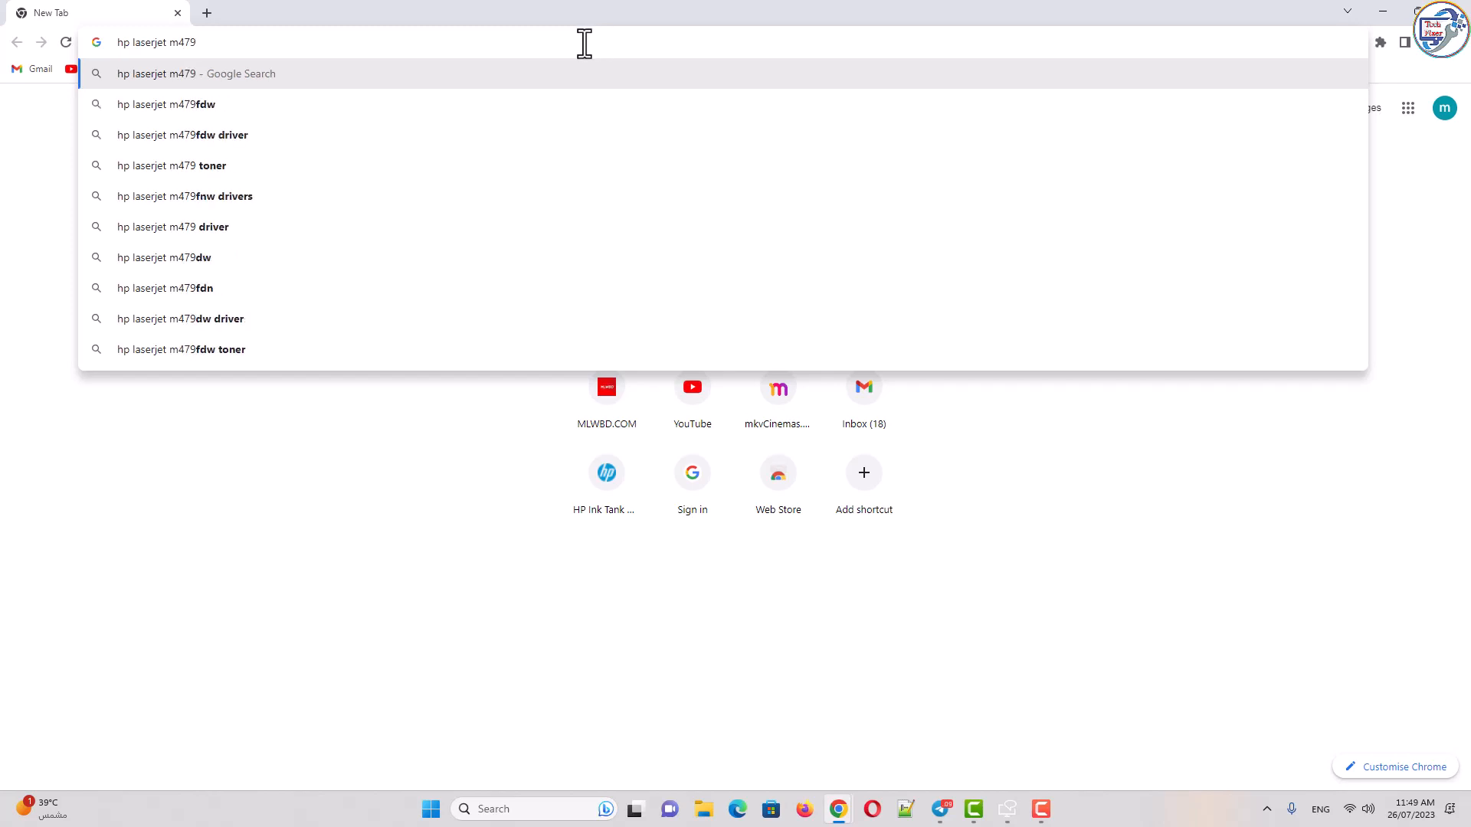
pyautogui.write('fdw prin')
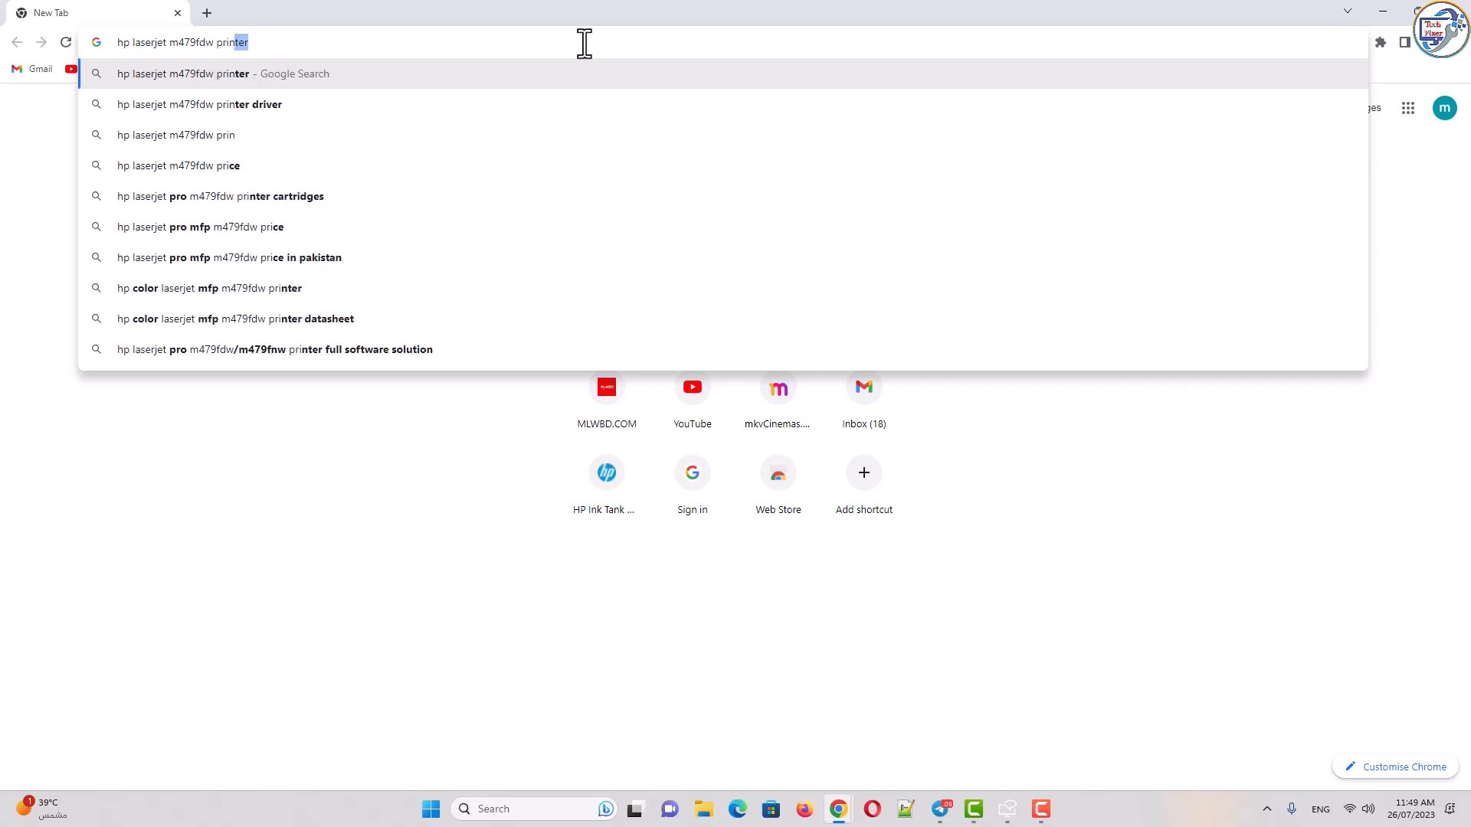
pyautogui.write('driver')
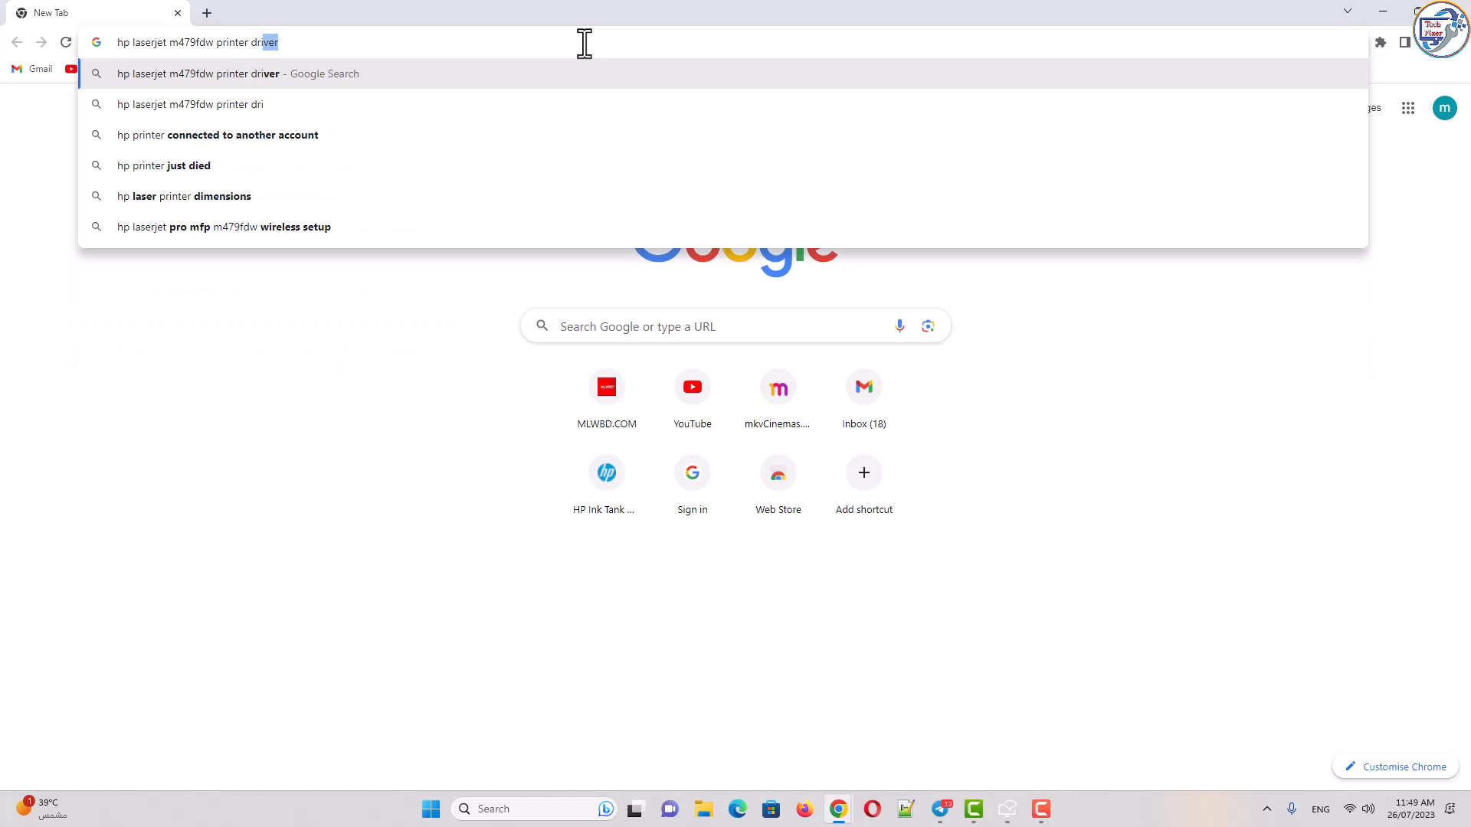
pyautogui.write('do')
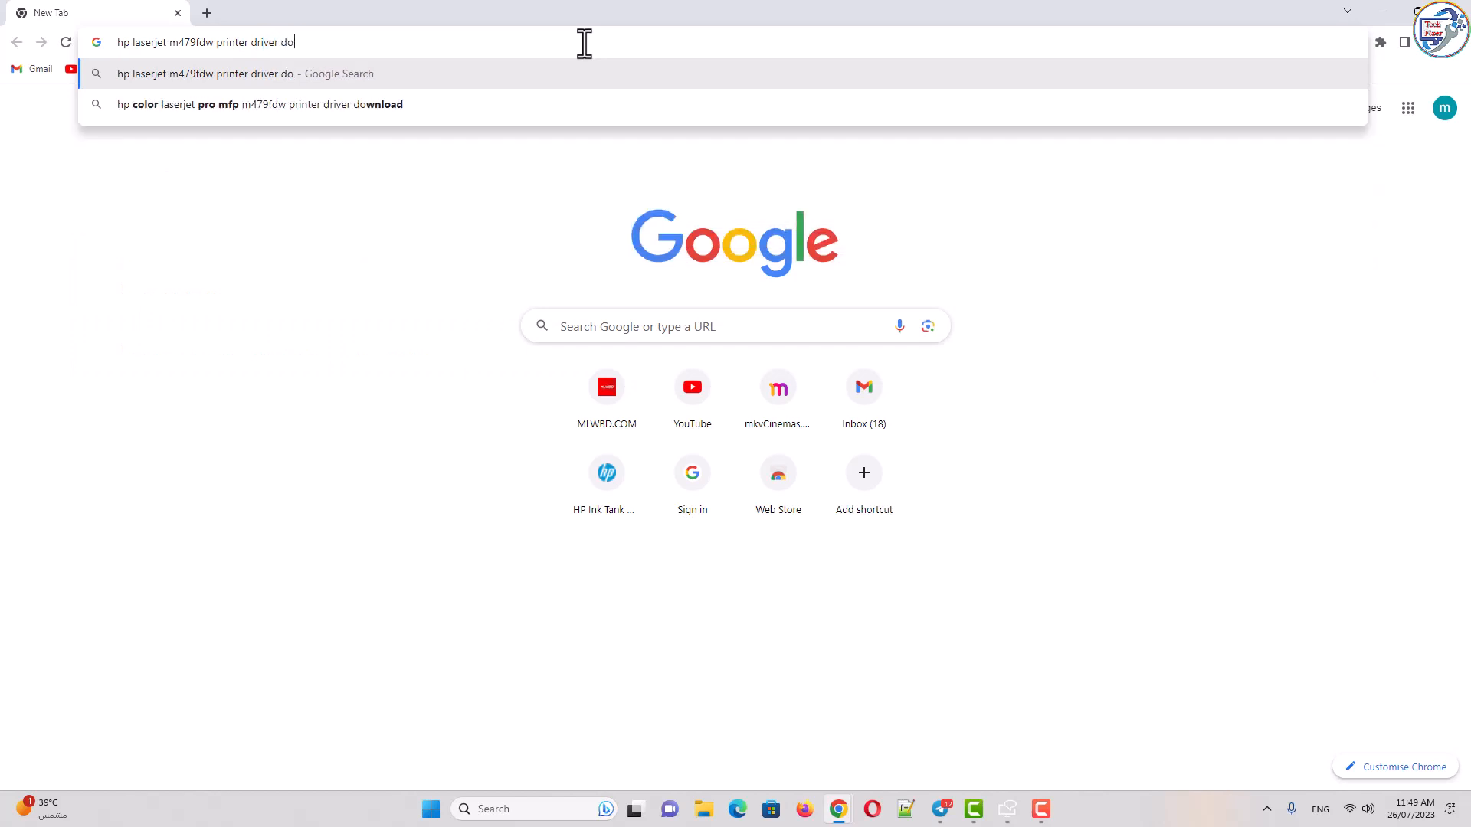
pyautogui.write('wnload')
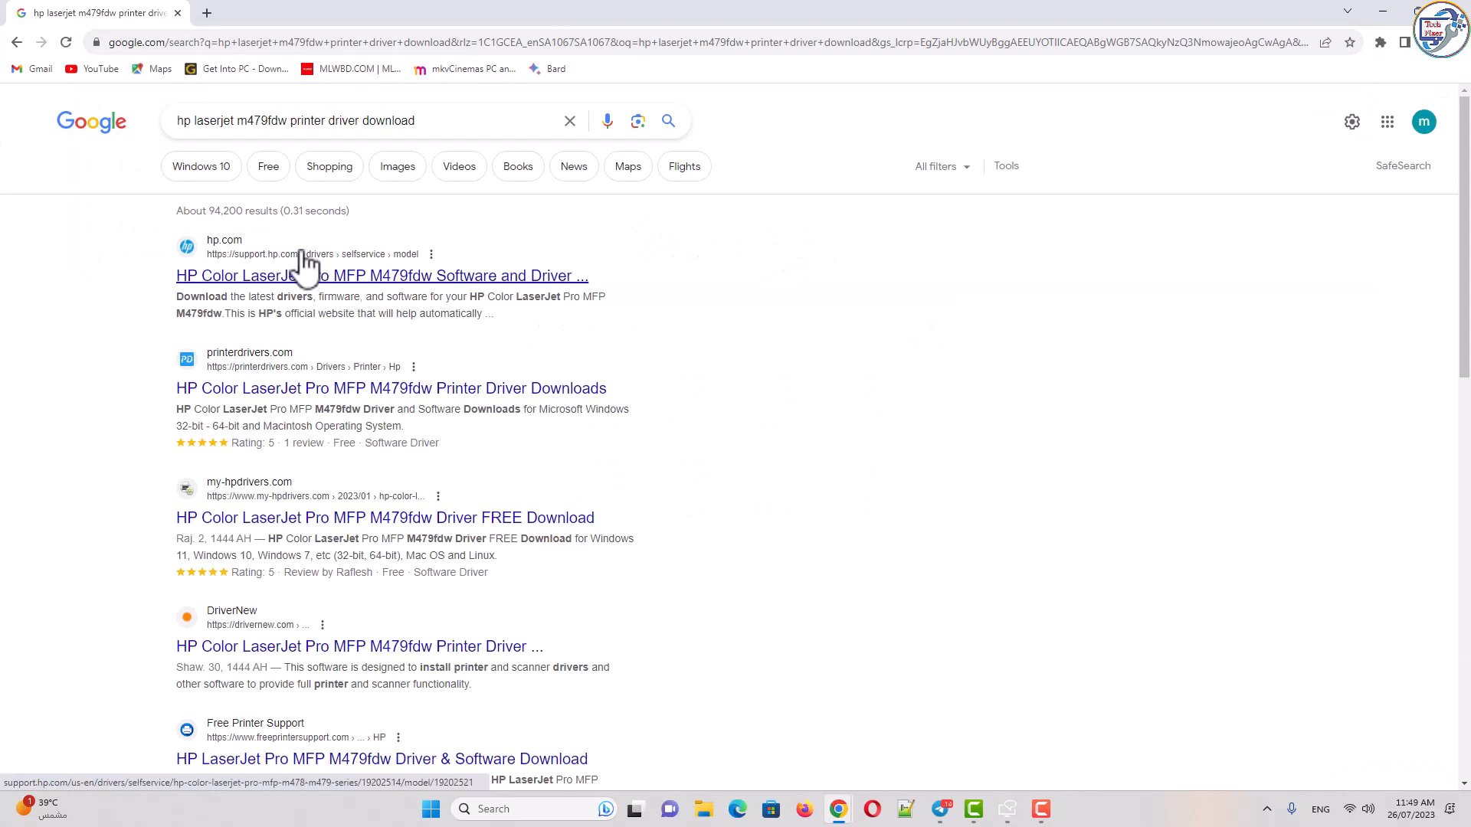
# From the hp.com result, start downloading the recommended 180.7 MB Full Software Solution
pyautogui.click(382, 276)
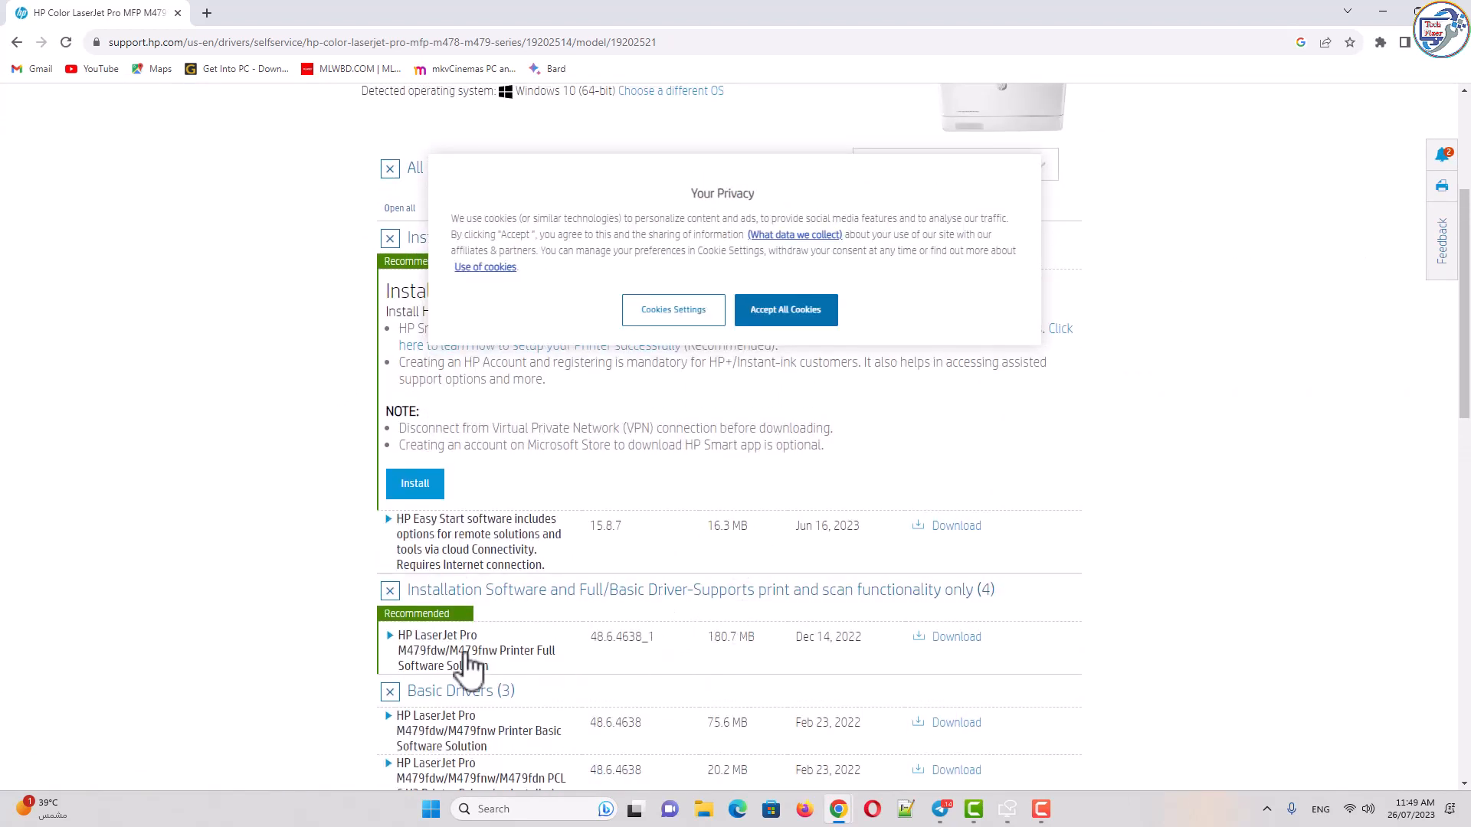
pyautogui.click(955, 637)
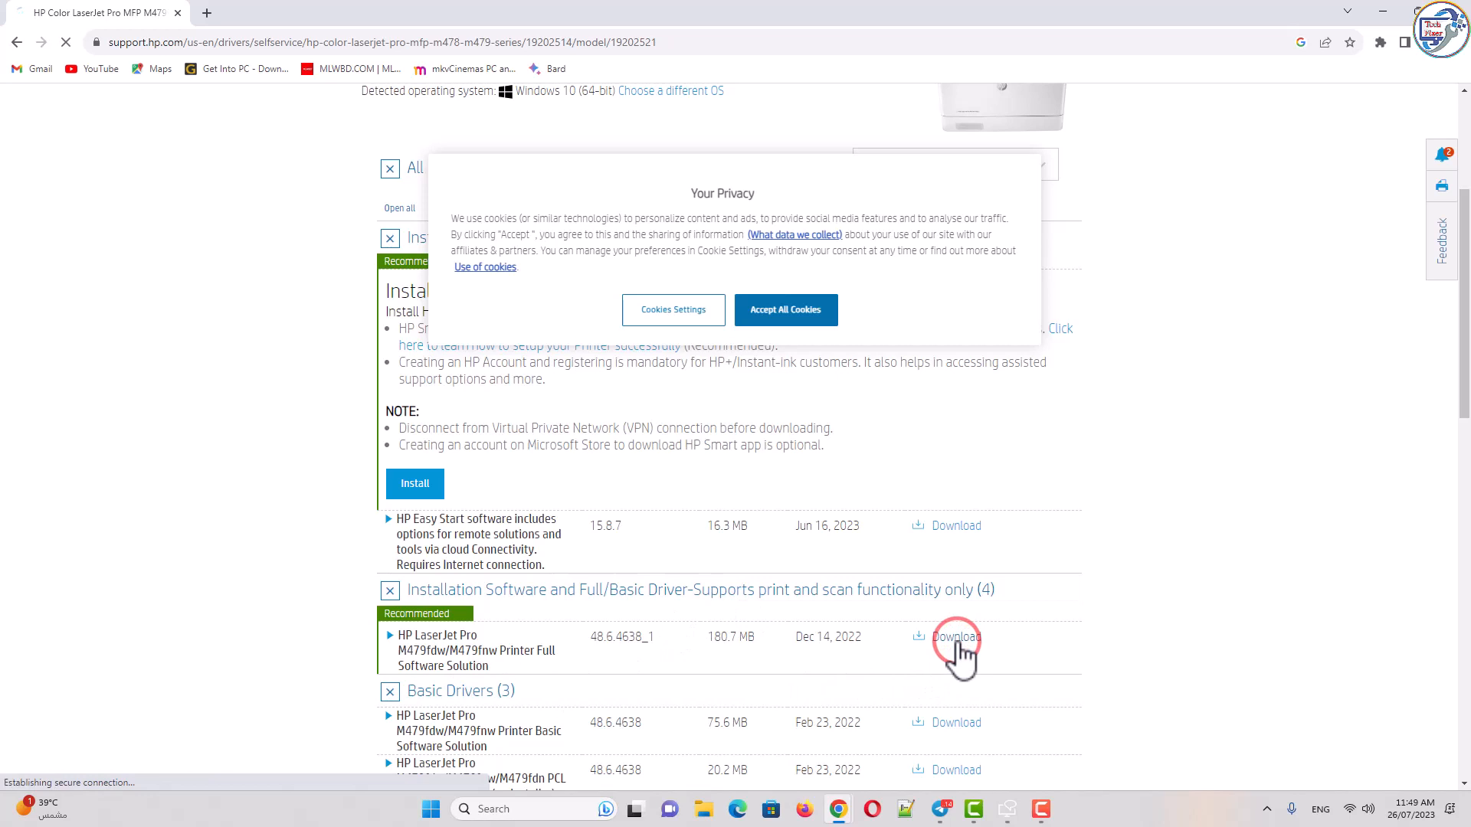
pyautogui.click(956, 636)
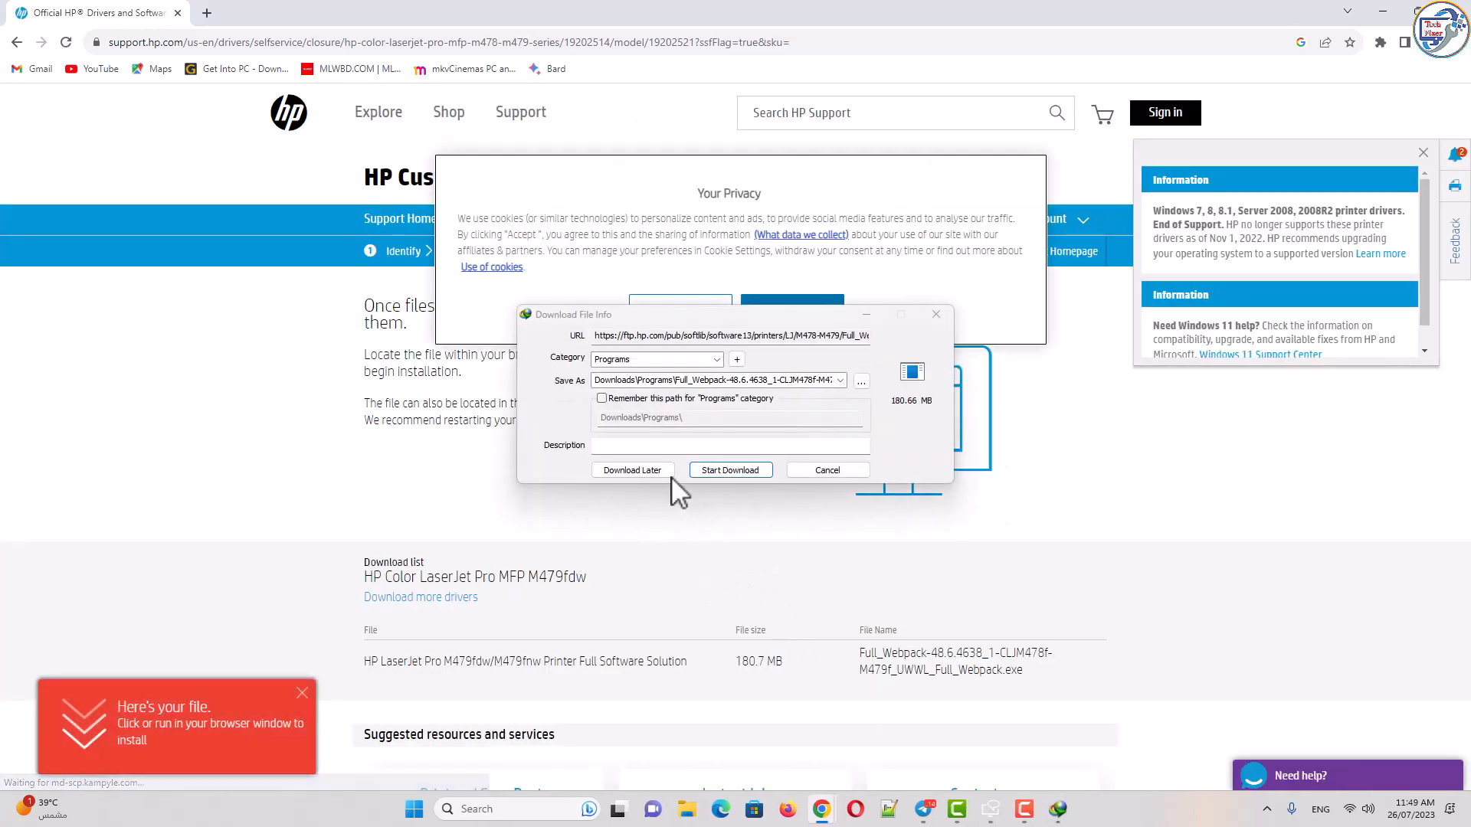
# Download the 180.66 MB package in IDM and run the completed installer
pyautogui.click(730, 469)
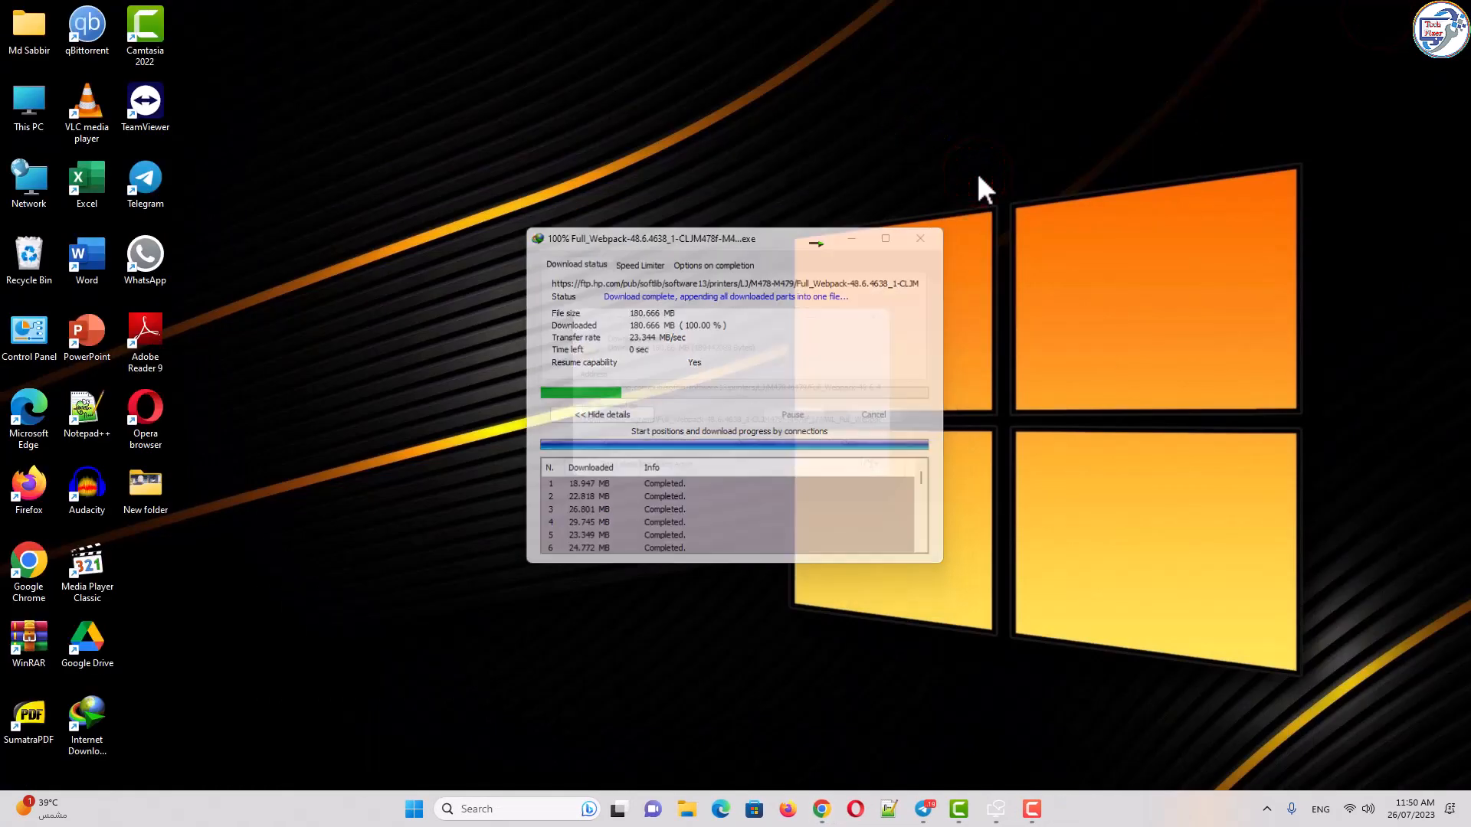
pyautogui.click(920, 238)
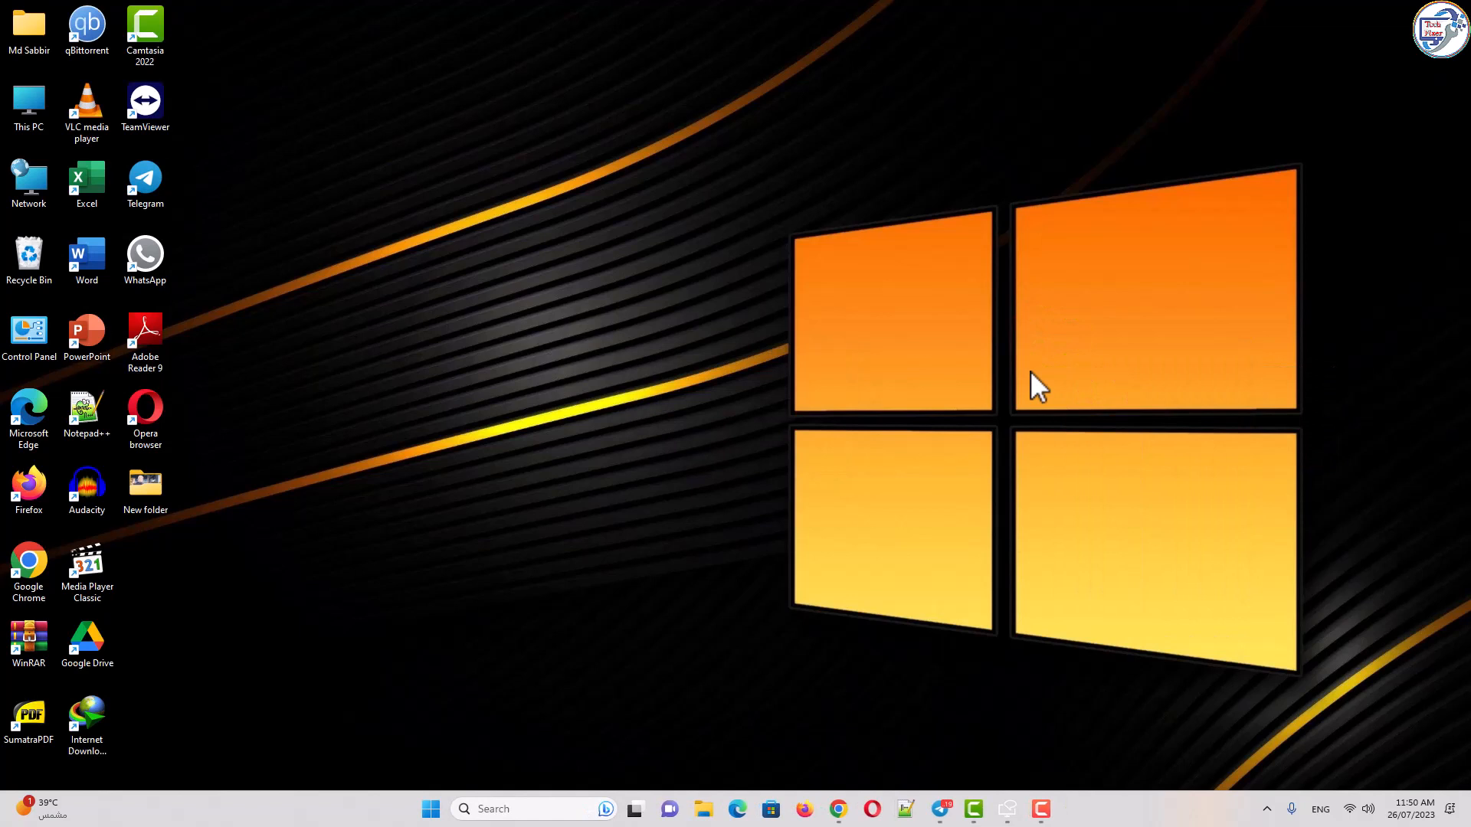
pyautogui.moveTo(668, 547)
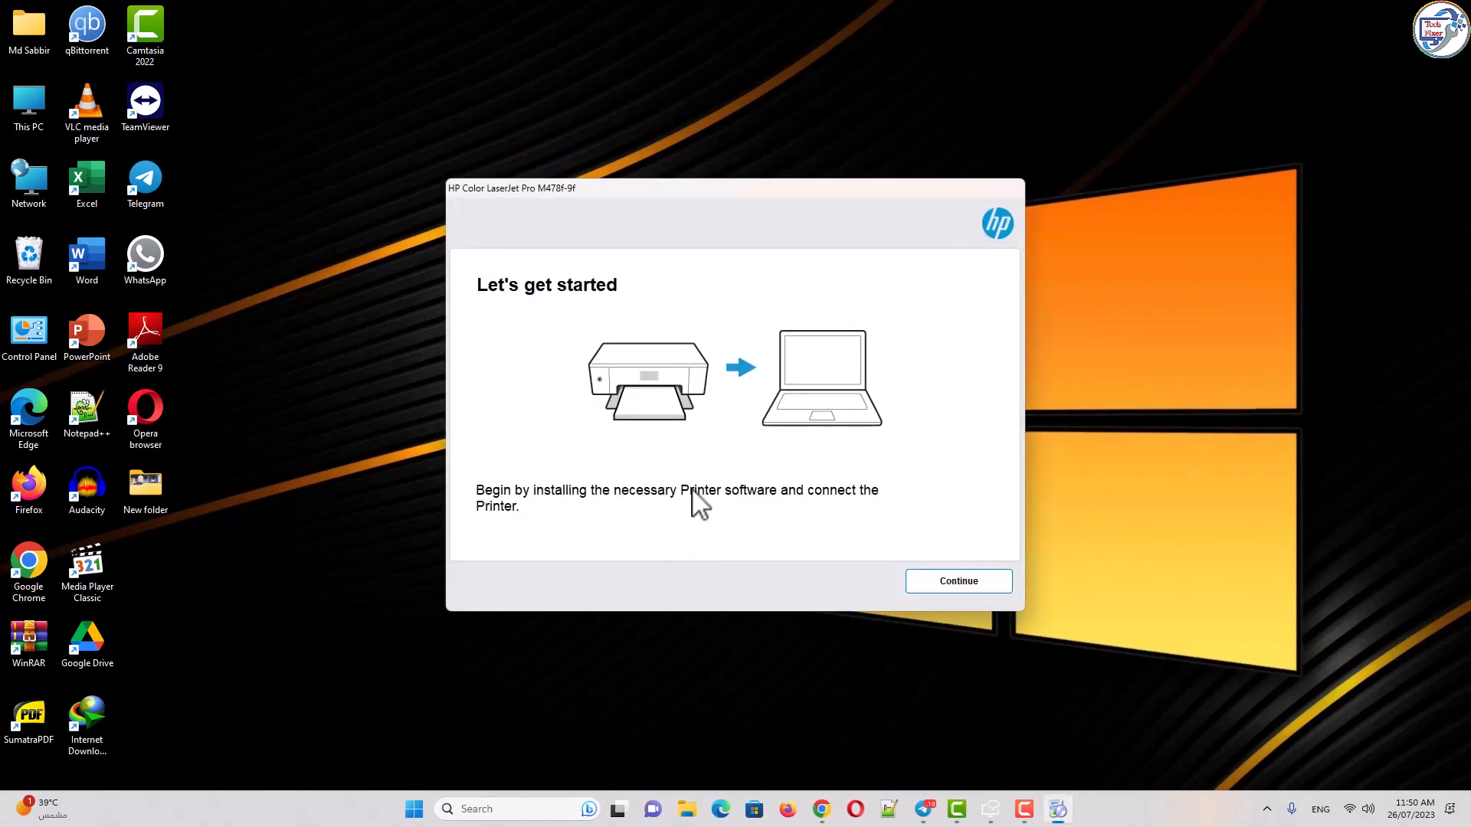
# Continue with recommended software, accept the license agreement and consent to Printer Analytics
pyautogui.click(957, 581)
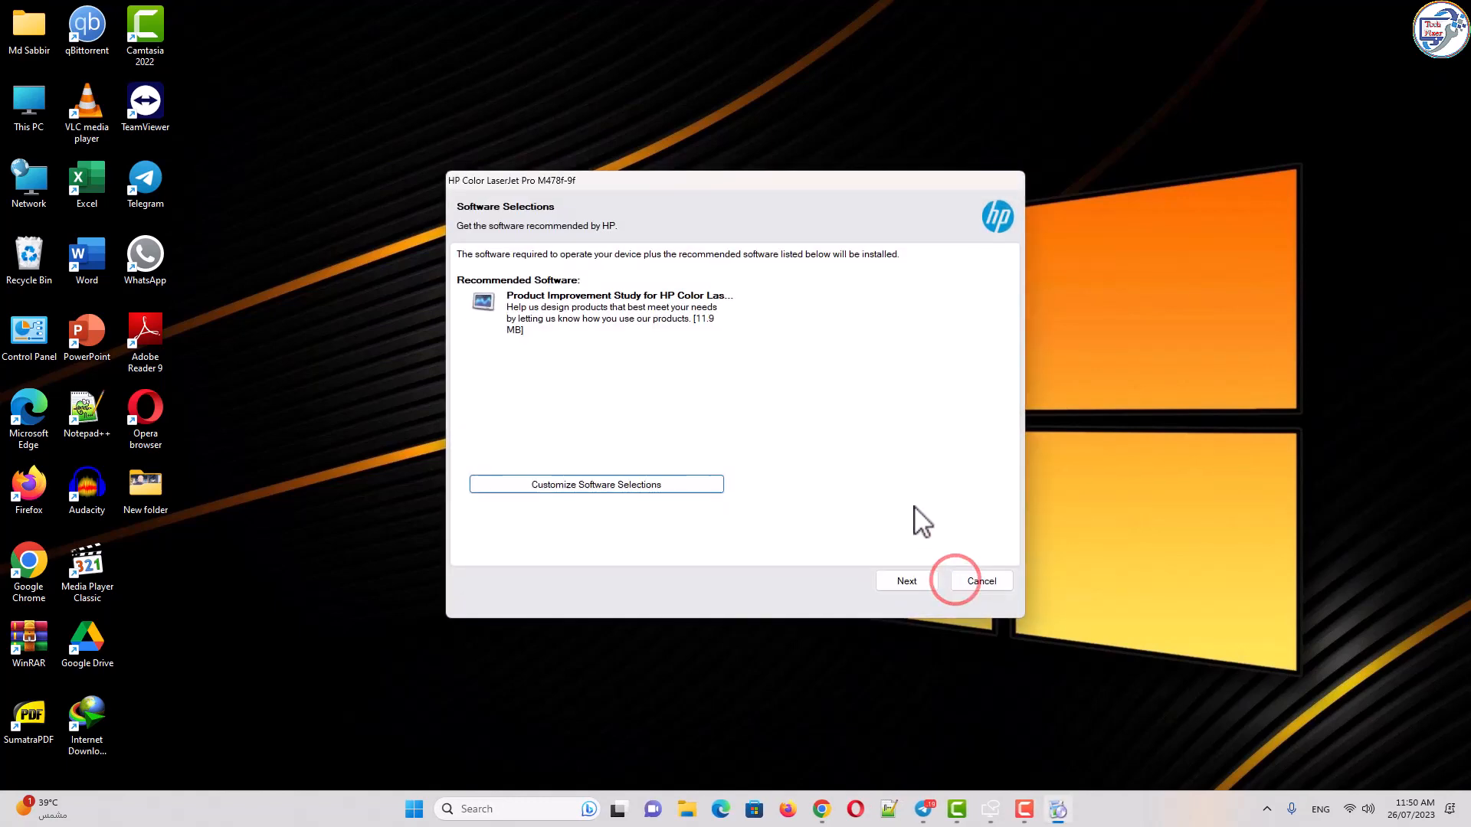
pyautogui.click(904, 581)
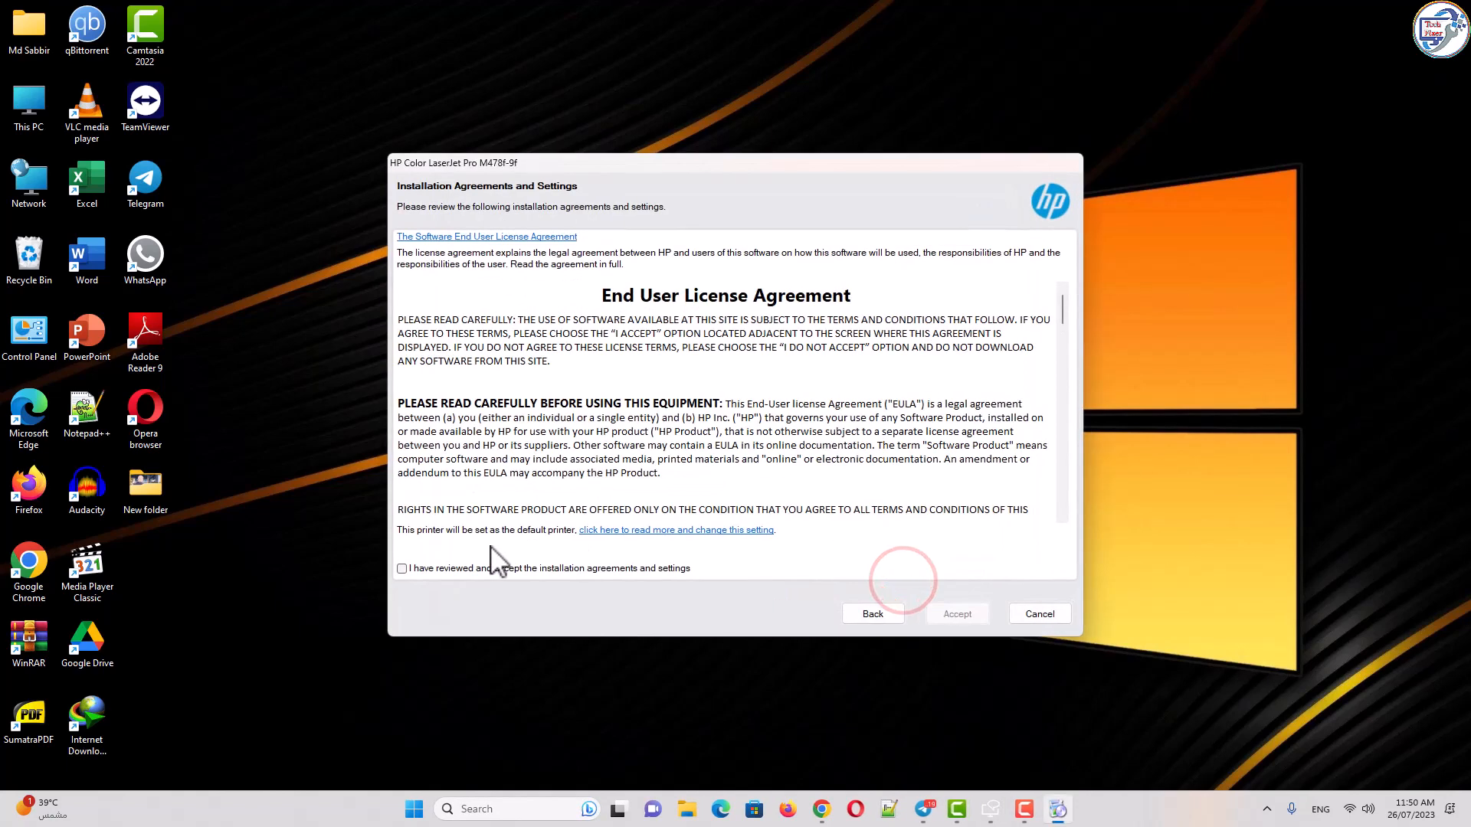
pyautogui.click(406, 566)
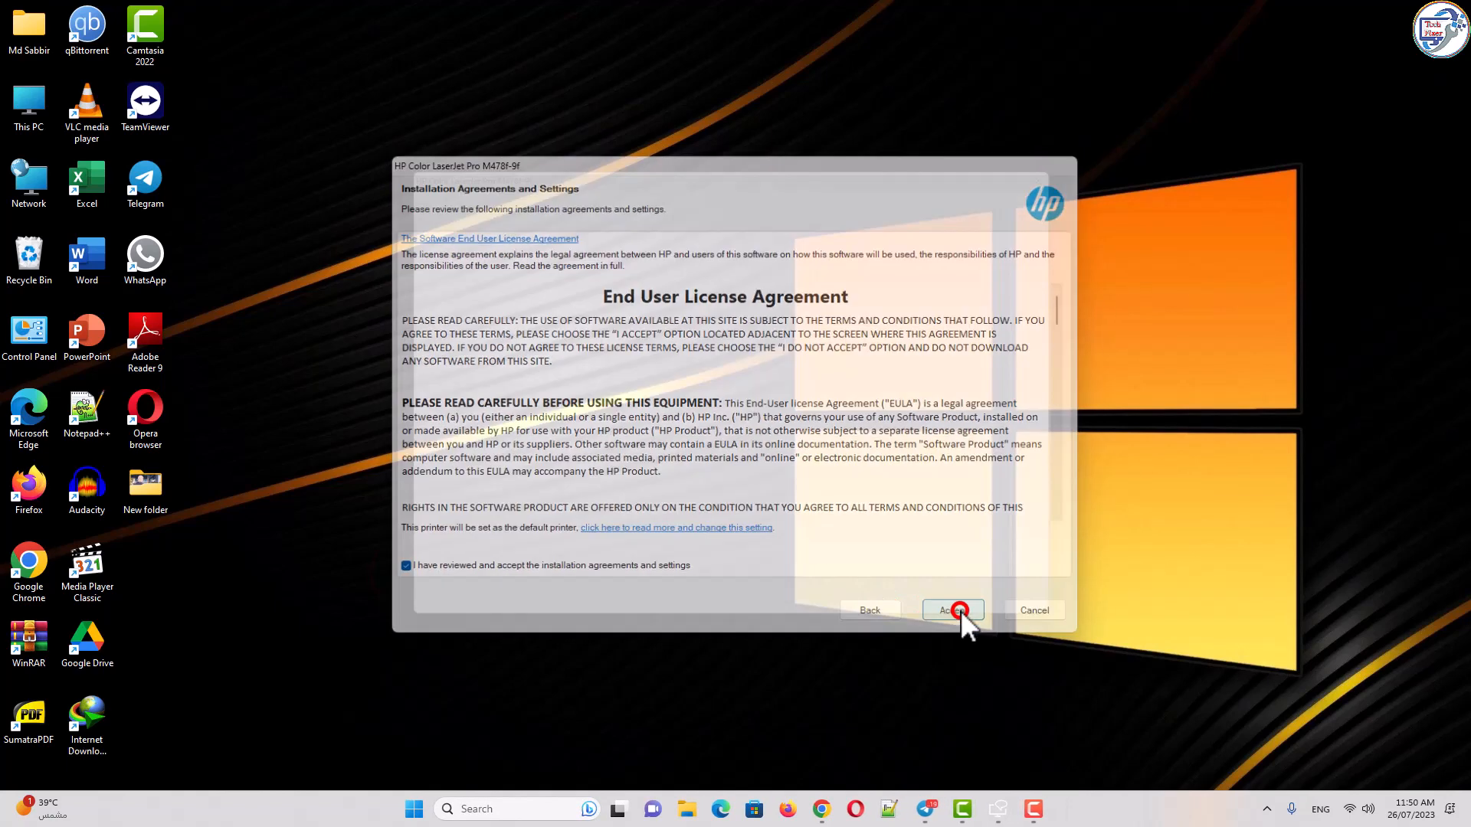
pyautogui.click(951, 610)
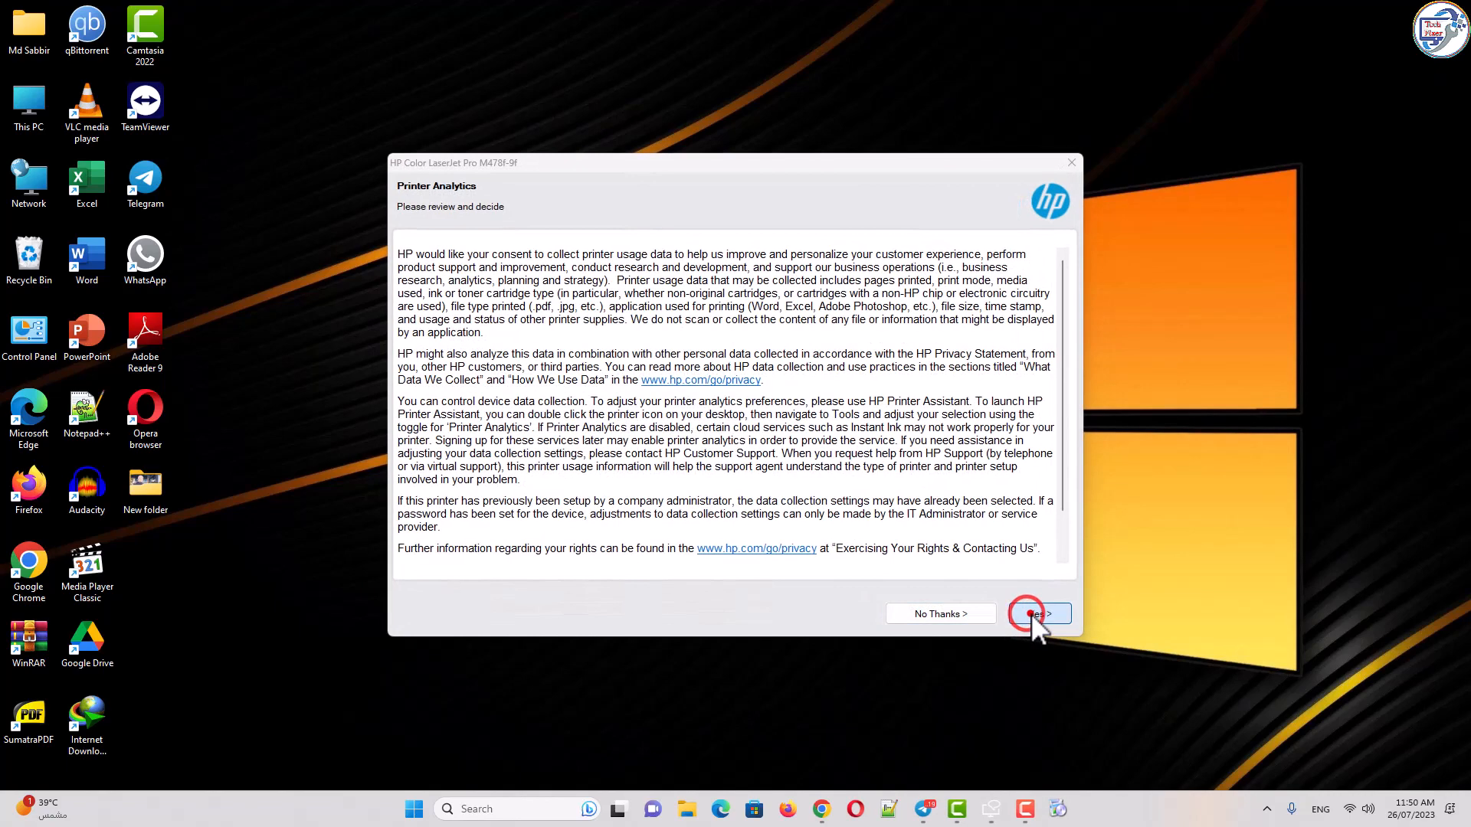
pyautogui.click(1036, 613)
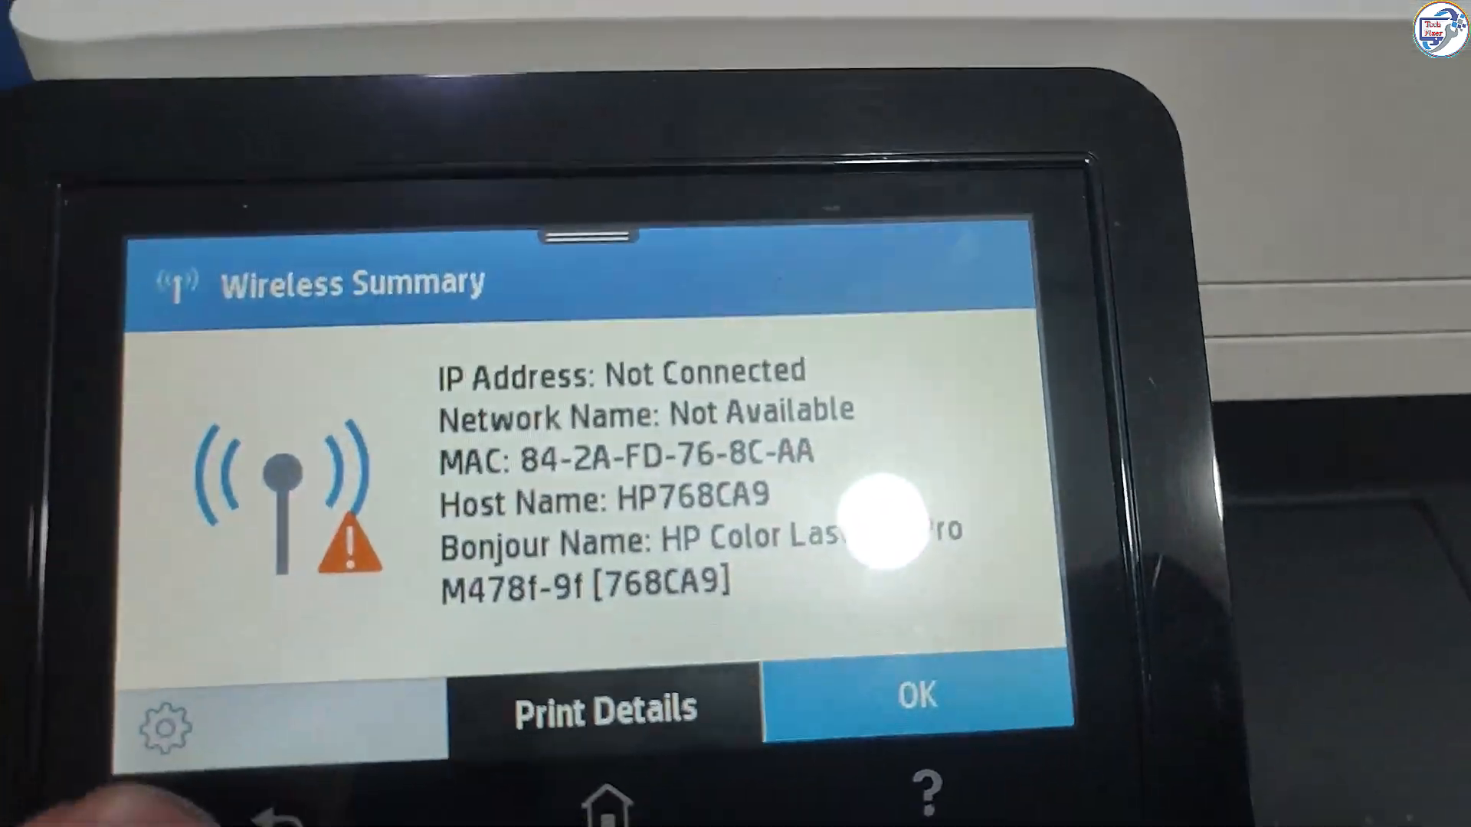
# Start the Wireless Setup Wizard on the printer panel and choose the 5G RST network
pyautogui.click(915, 699)
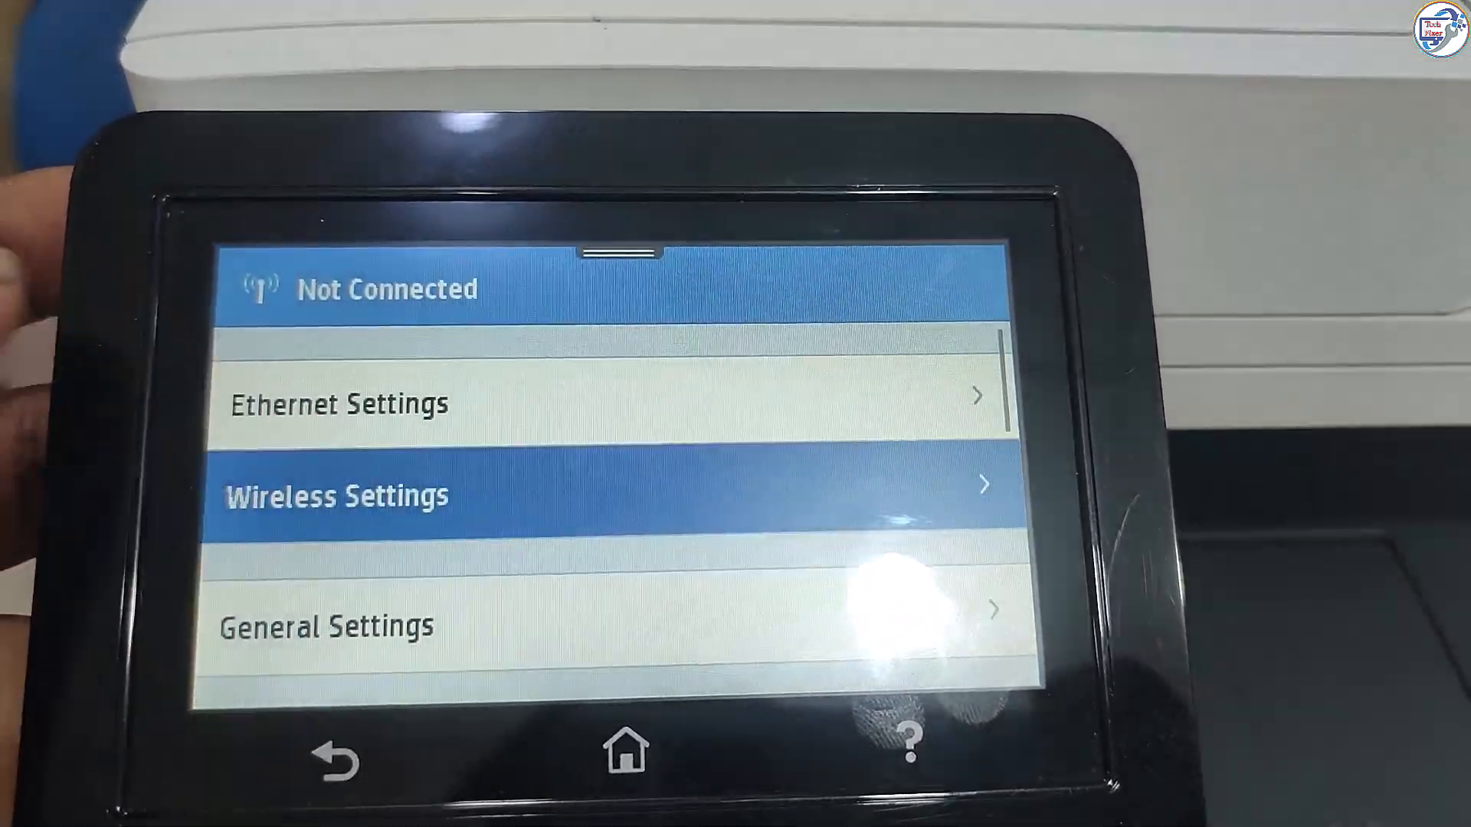
pyautogui.click(338, 495)
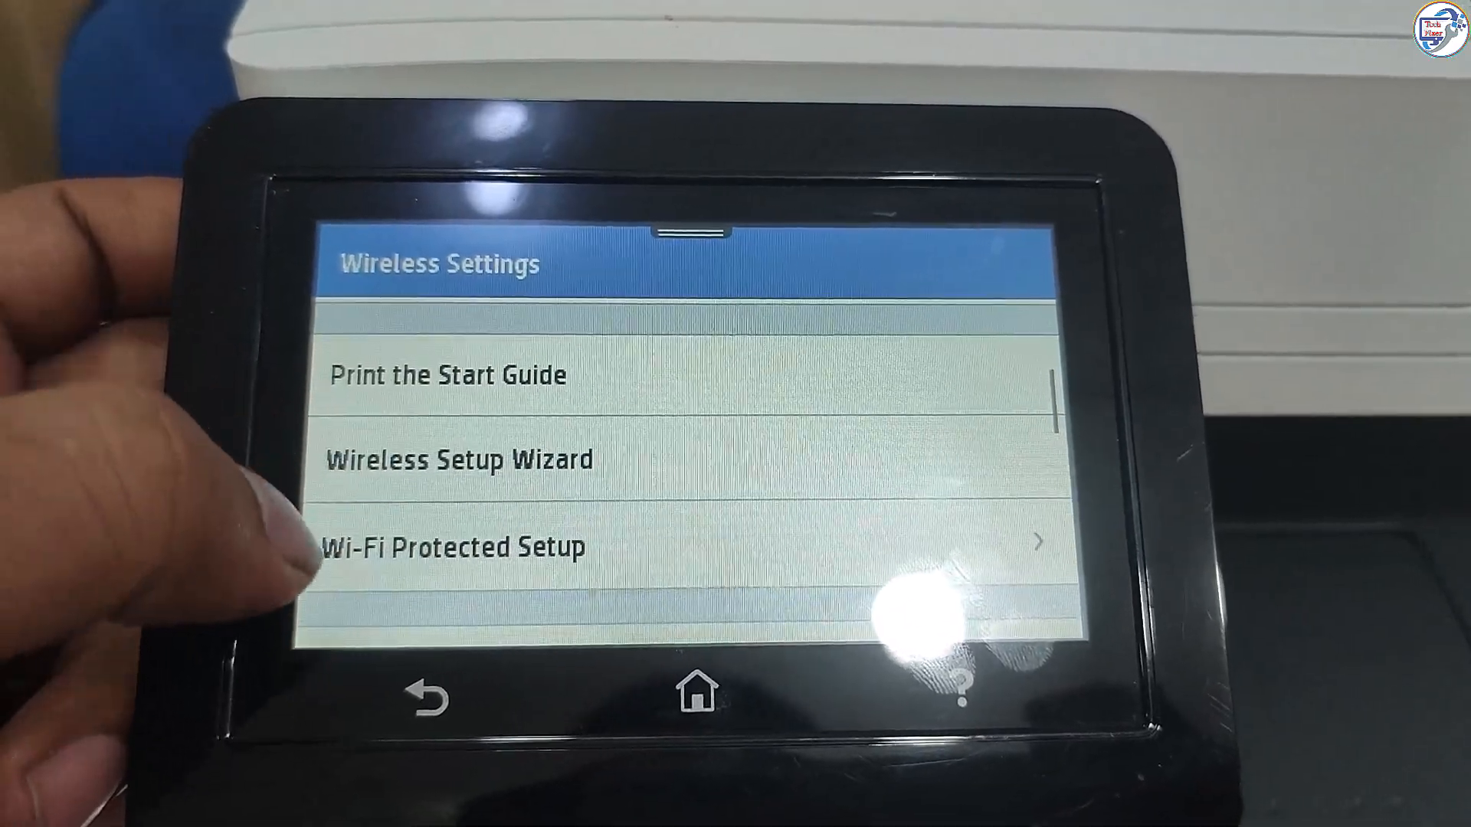
pyautogui.click(459, 460)
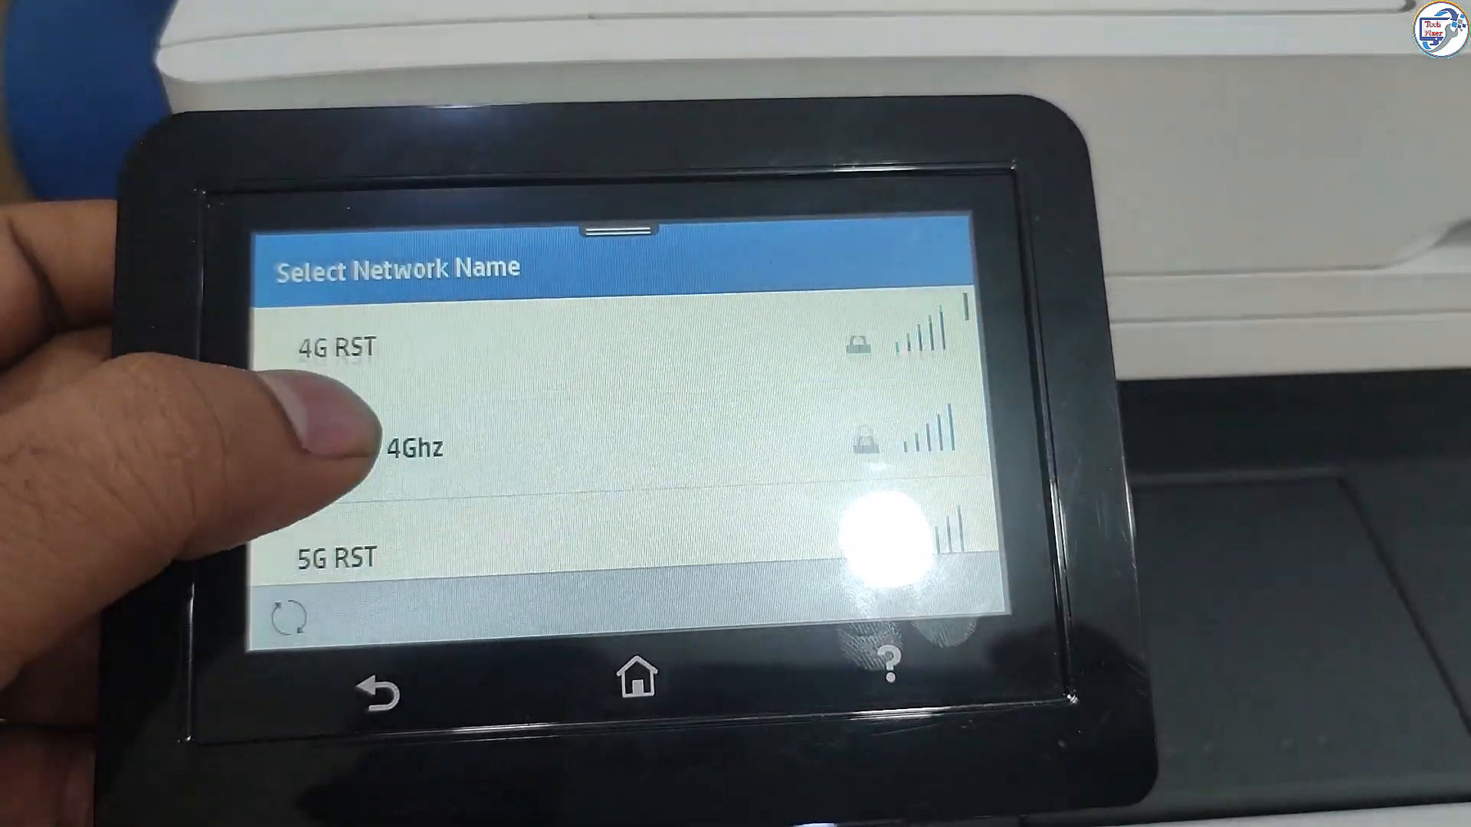
pyautogui.click(334, 555)
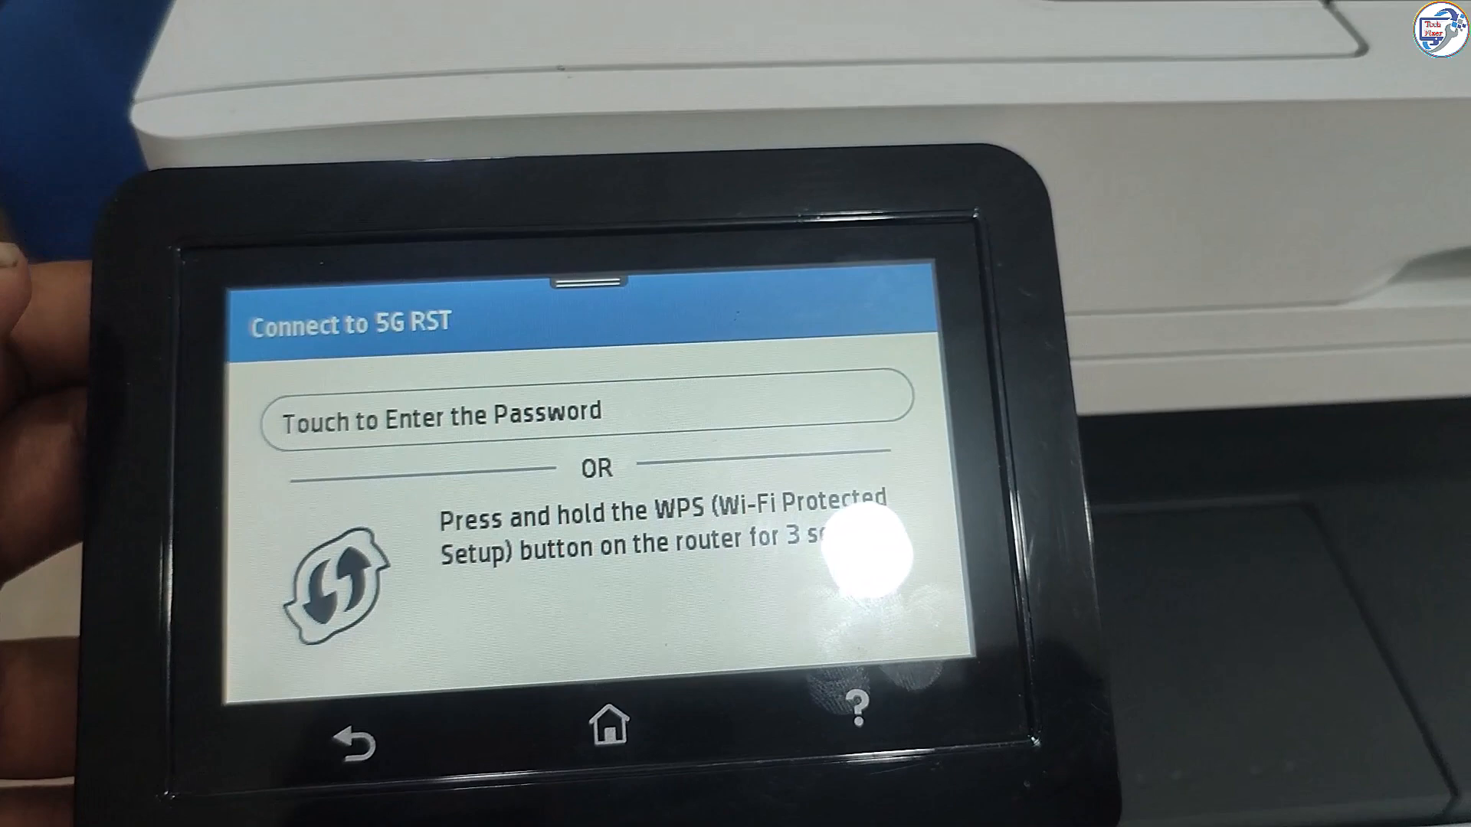
# Enter the 5G RST password, confirm it and acknowledge the successful connection
pyautogui.click(595, 419)
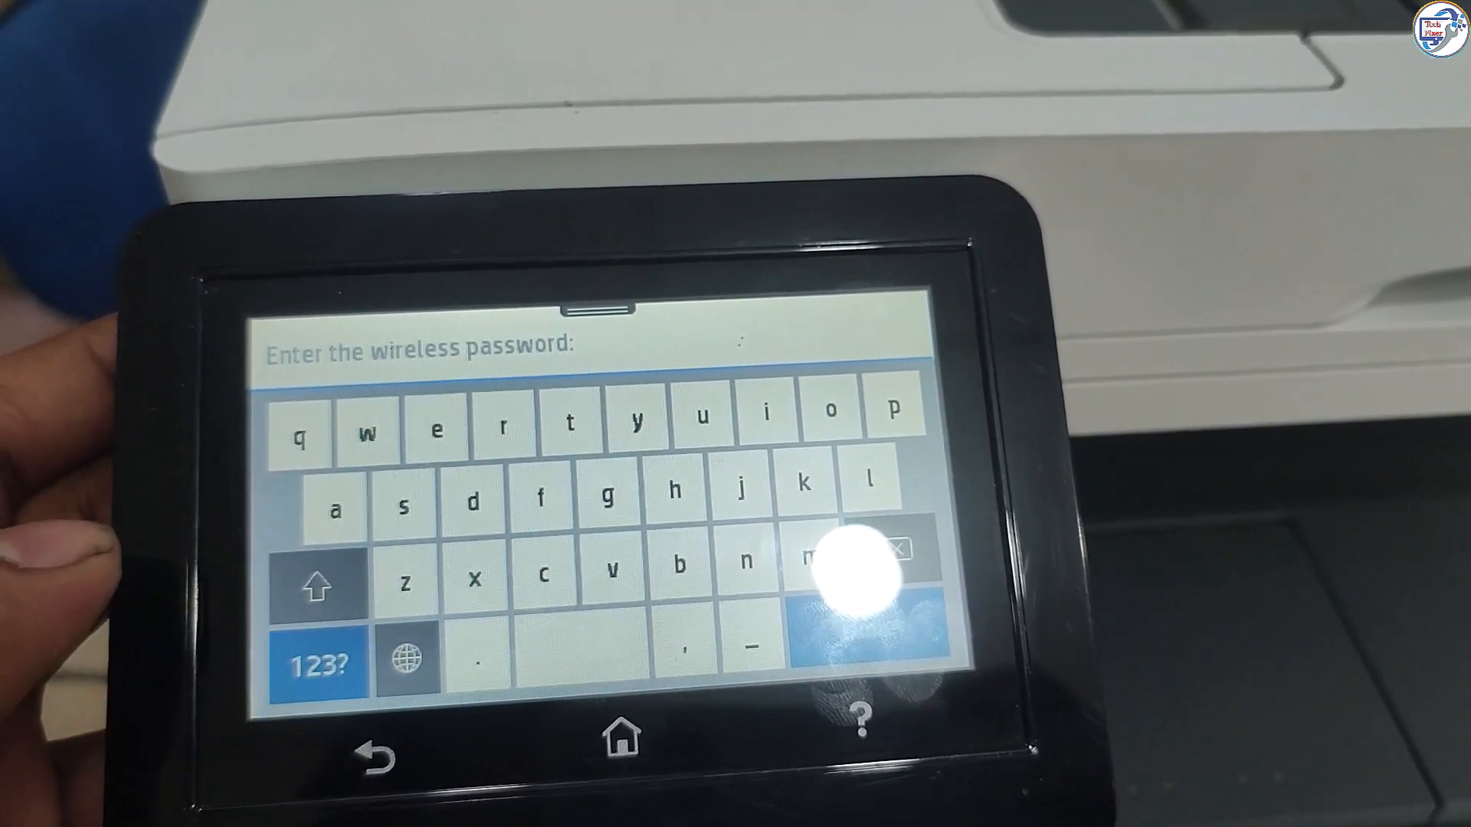
pyautogui.click(318, 664)
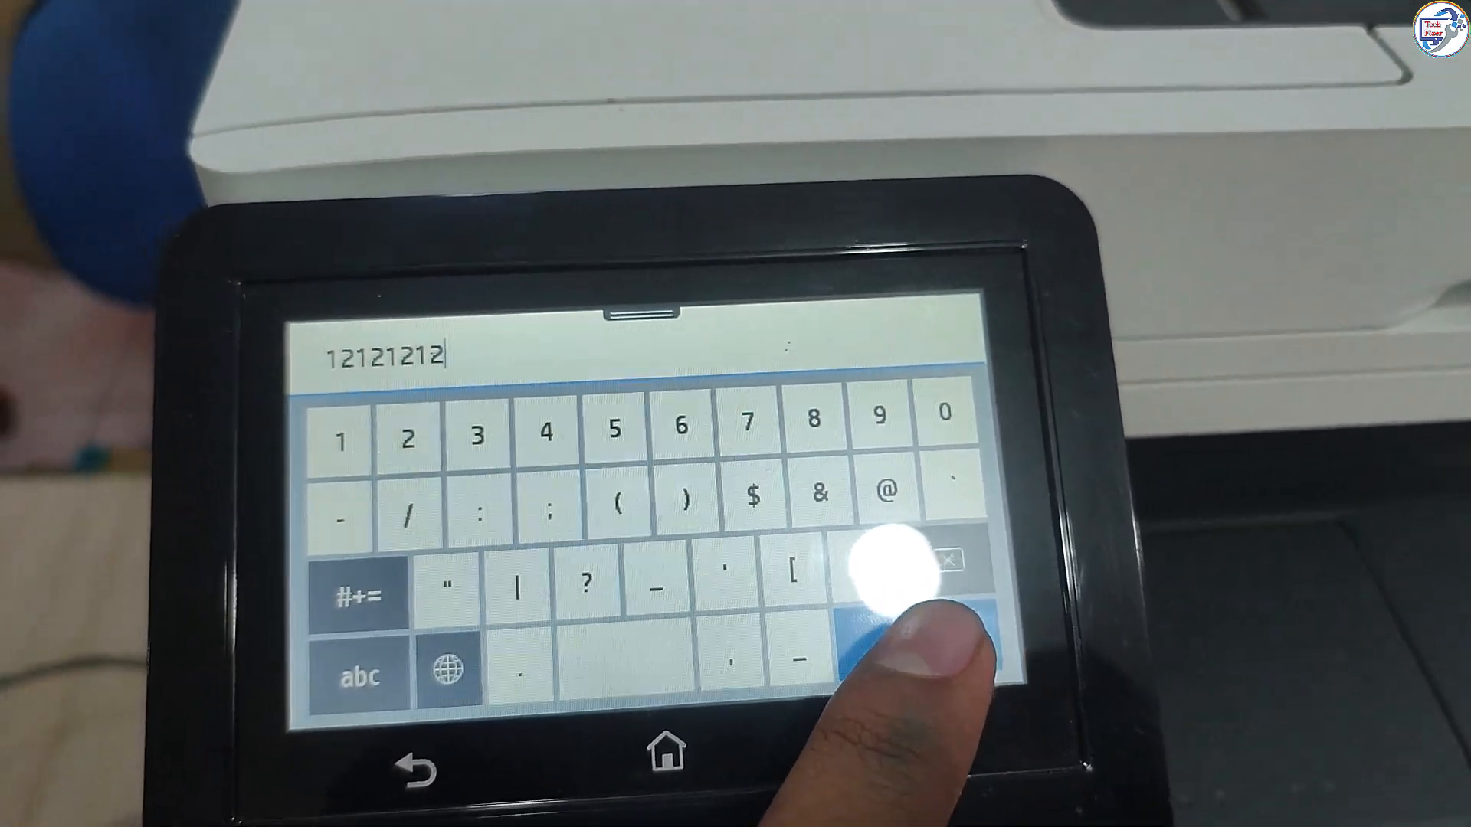
pyautogui.click(905, 591)
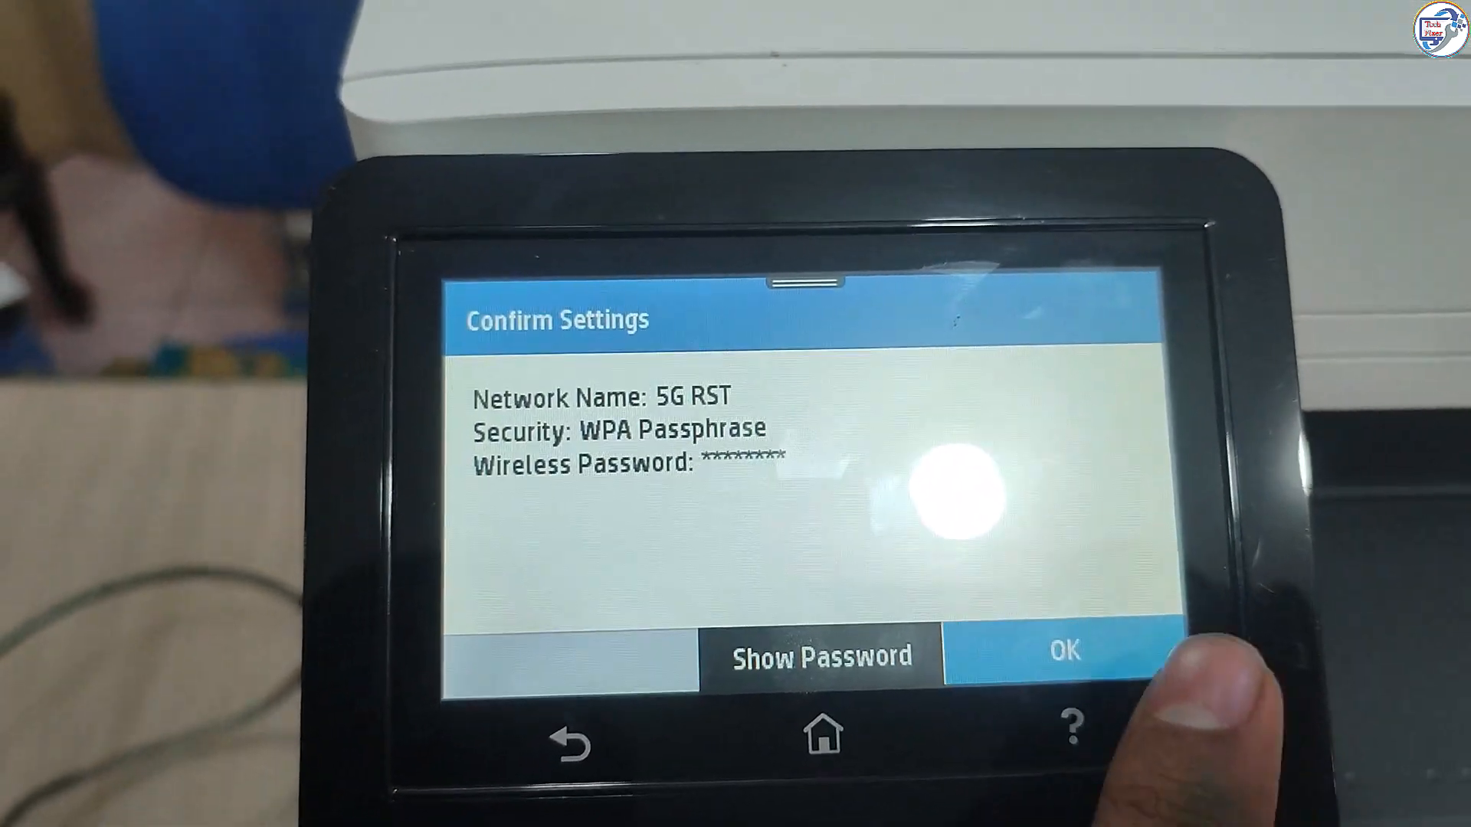
pyautogui.click(1065, 650)
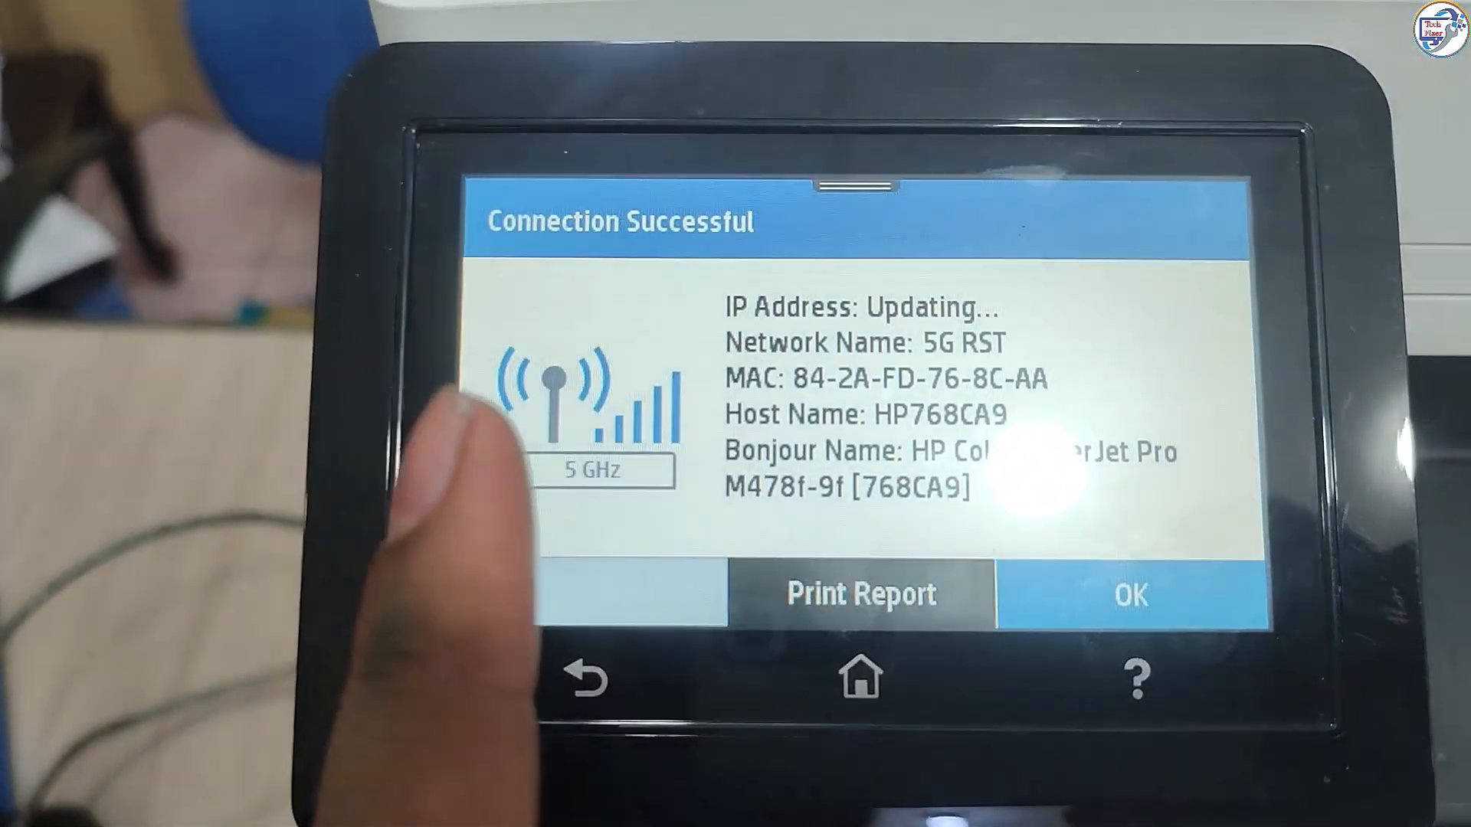
pyautogui.click(1130, 595)
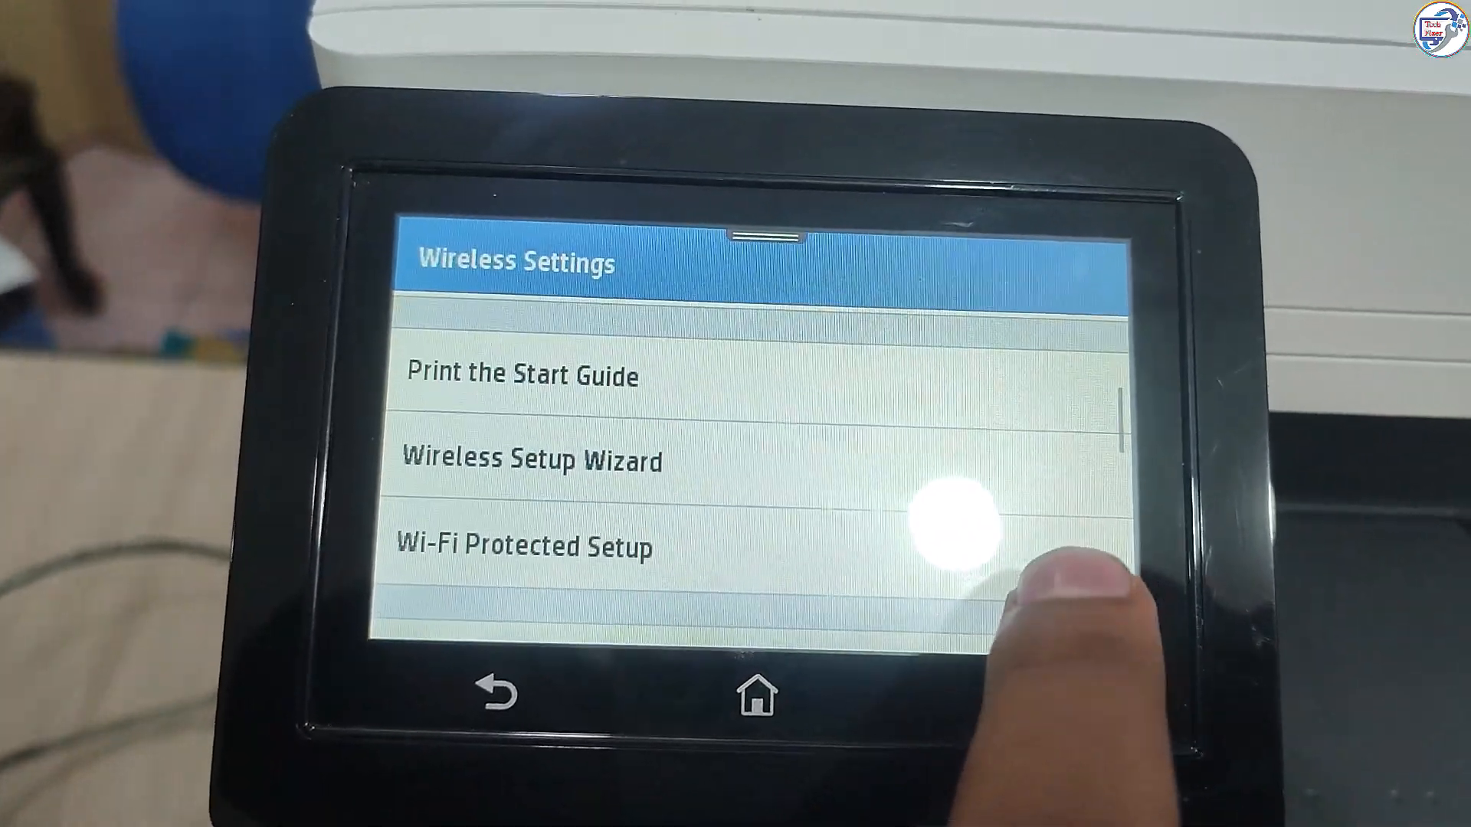
pyautogui.click(752, 695)
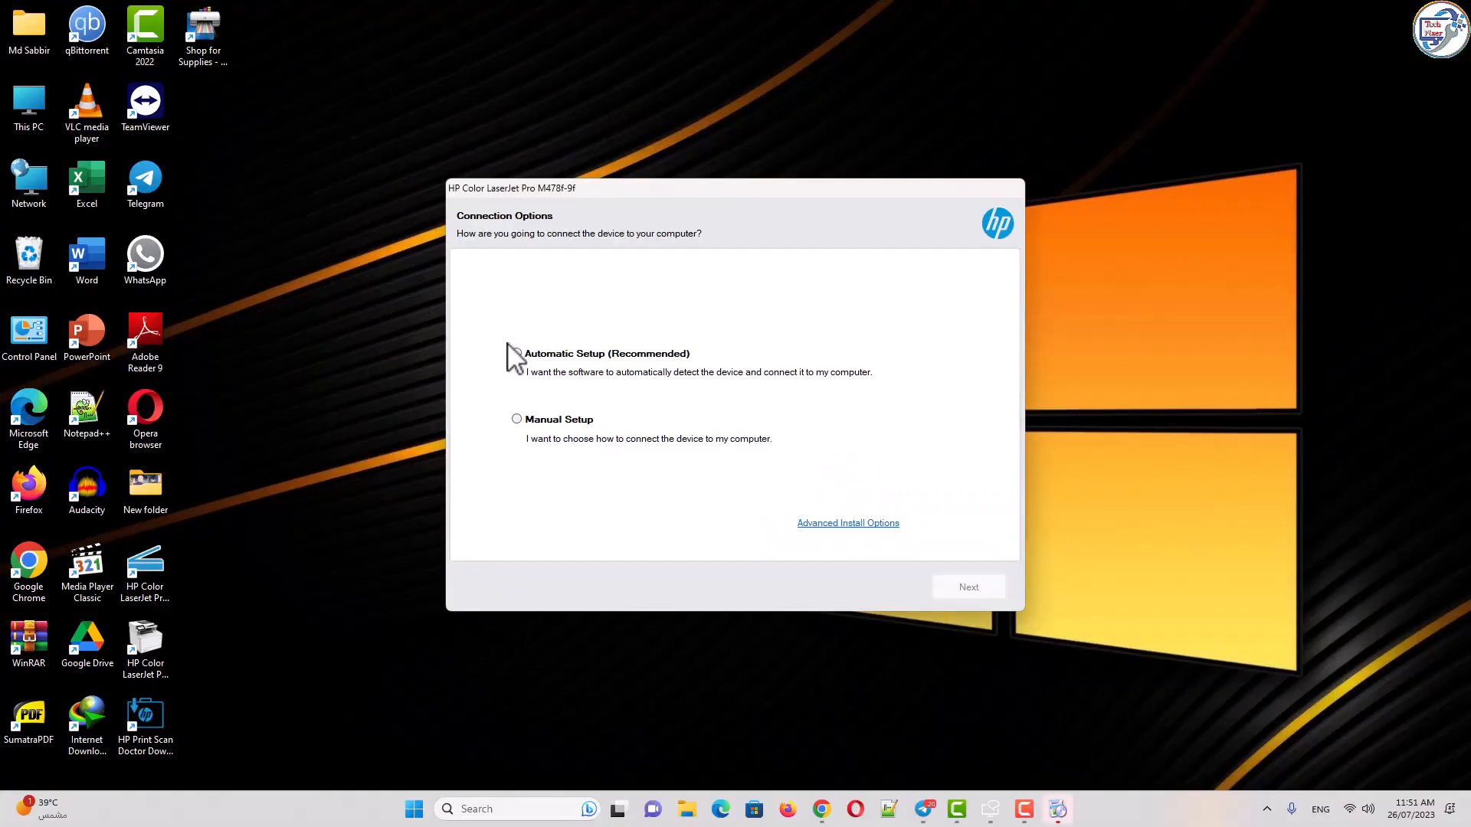
# Use Automatic Setup, select the found HP Color LaserJet Pro M478f-9f and install it
pyautogui.click(516, 354)
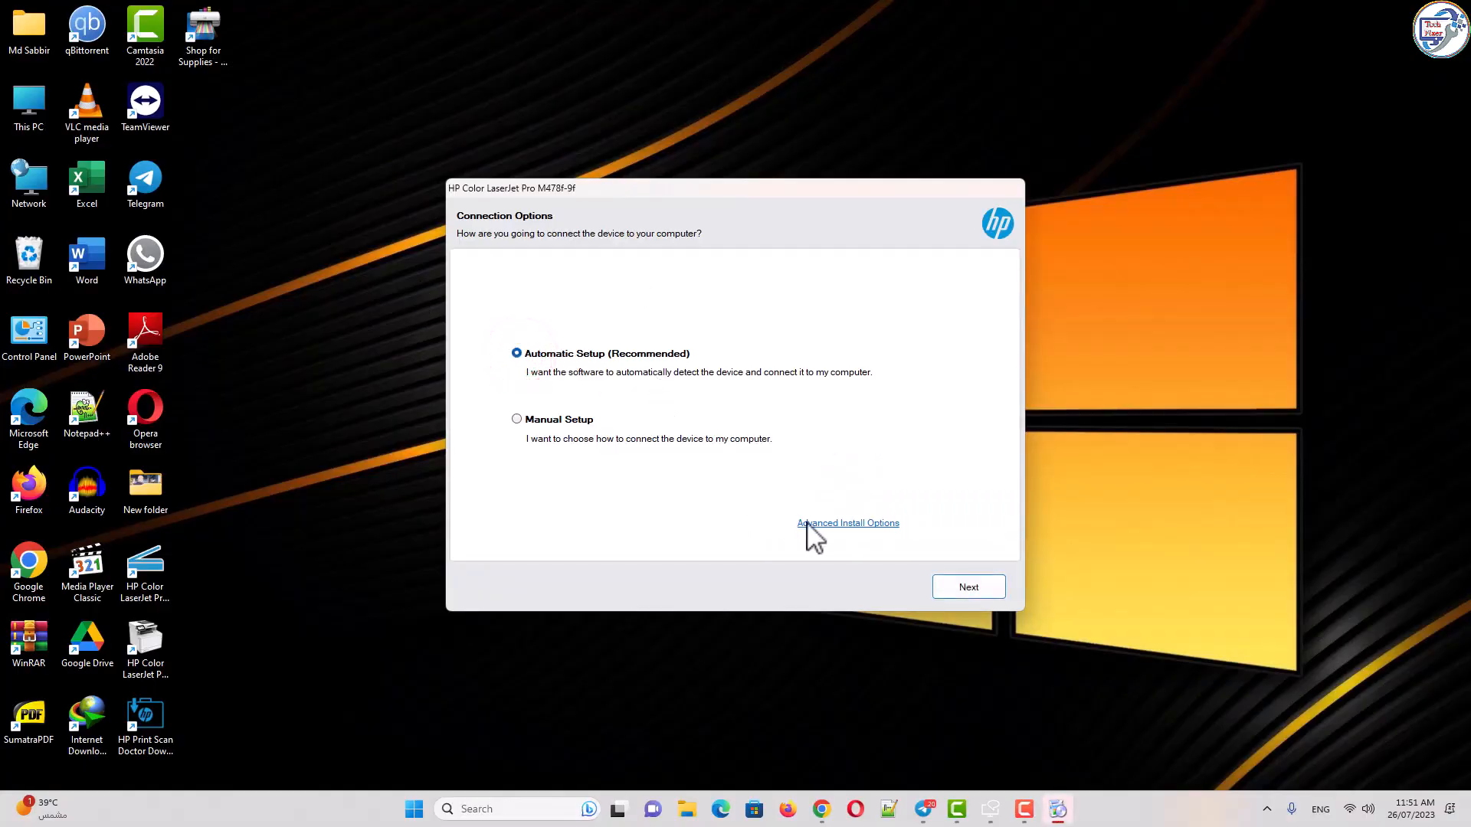
pyautogui.click(966, 586)
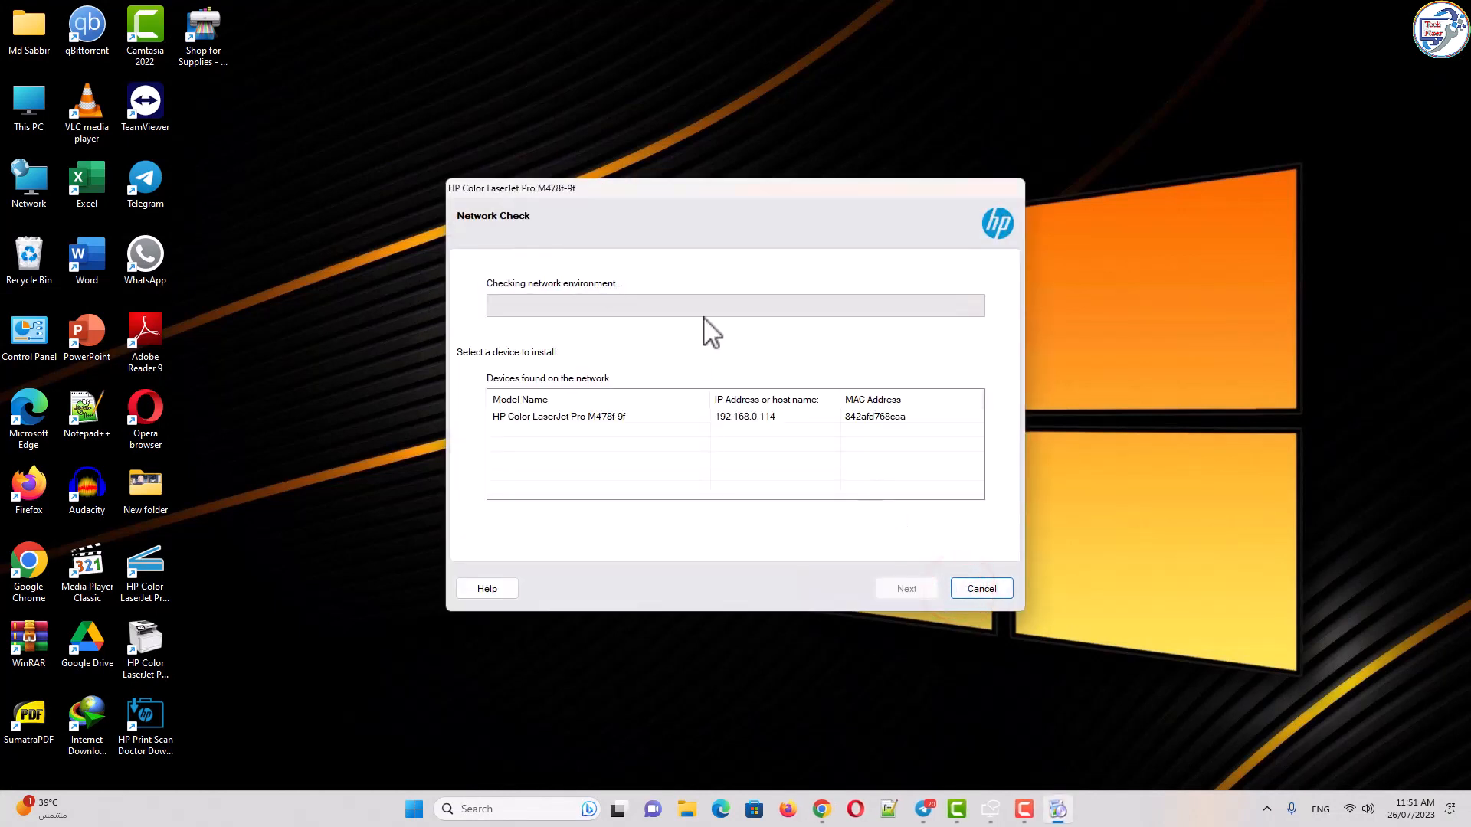
pyautogui.click(582, 415)
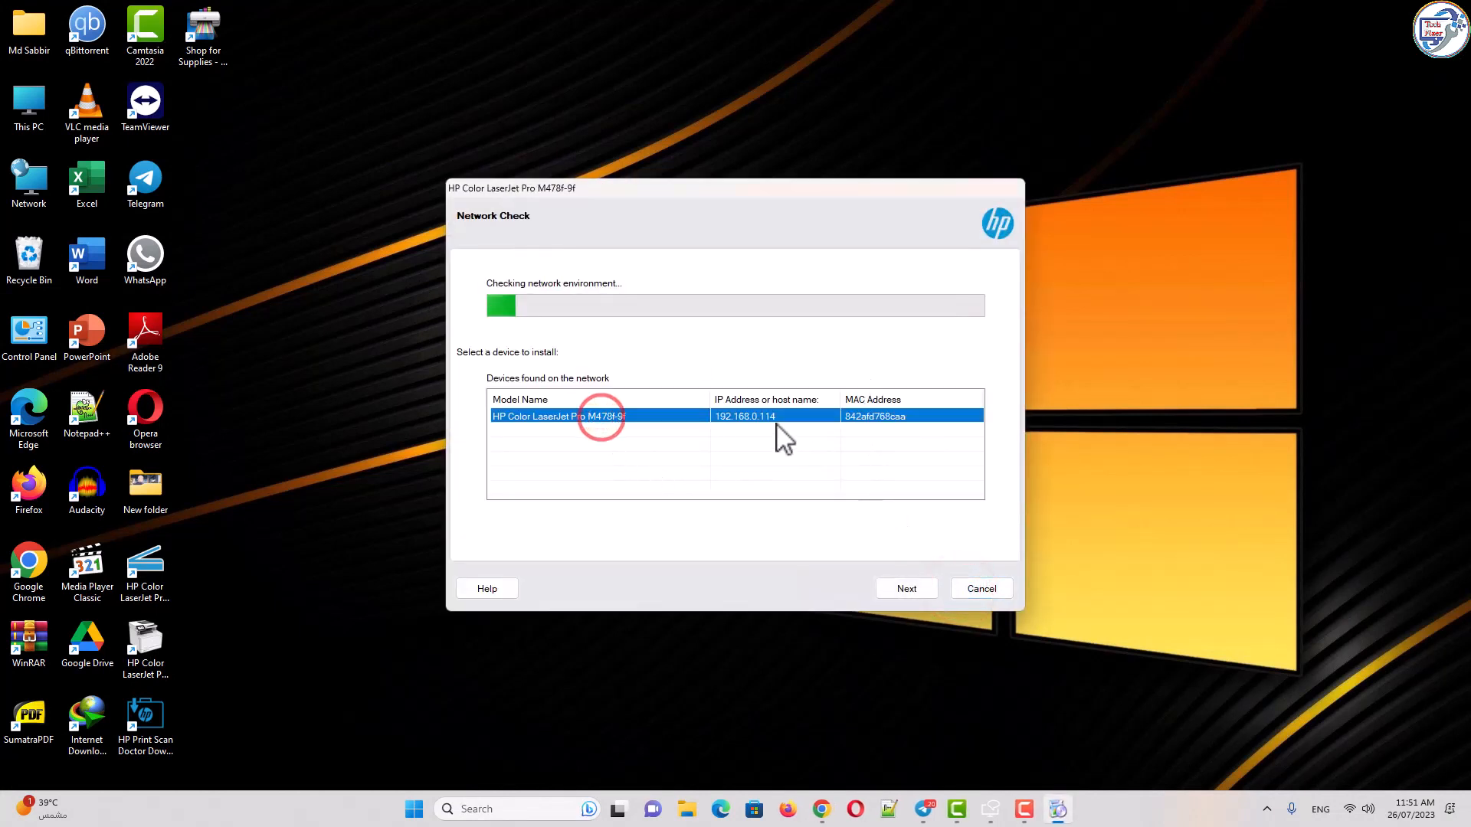
pyautogui.moveTo(601, 263)
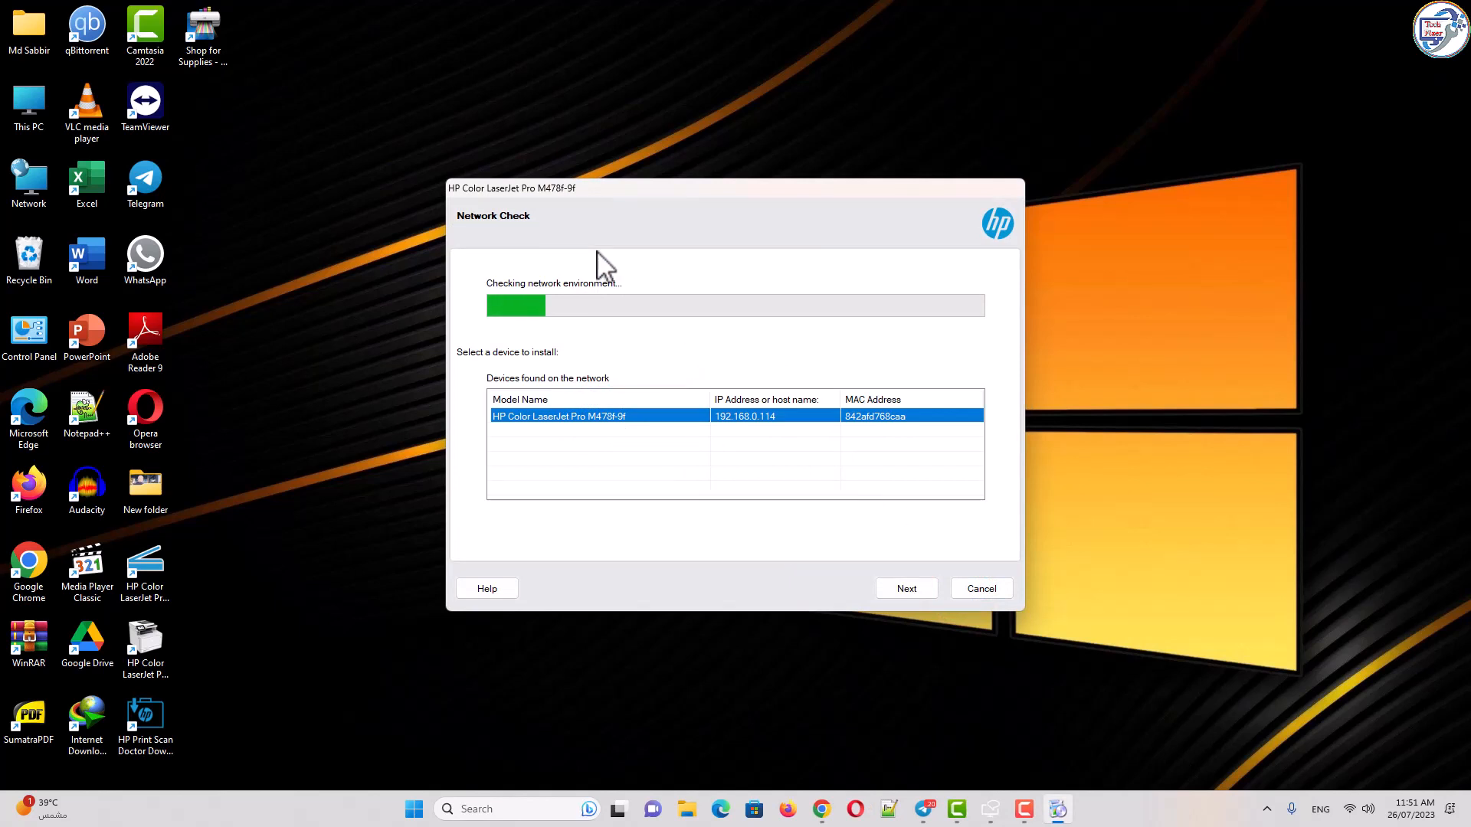
pyautogui.click(904, 588)
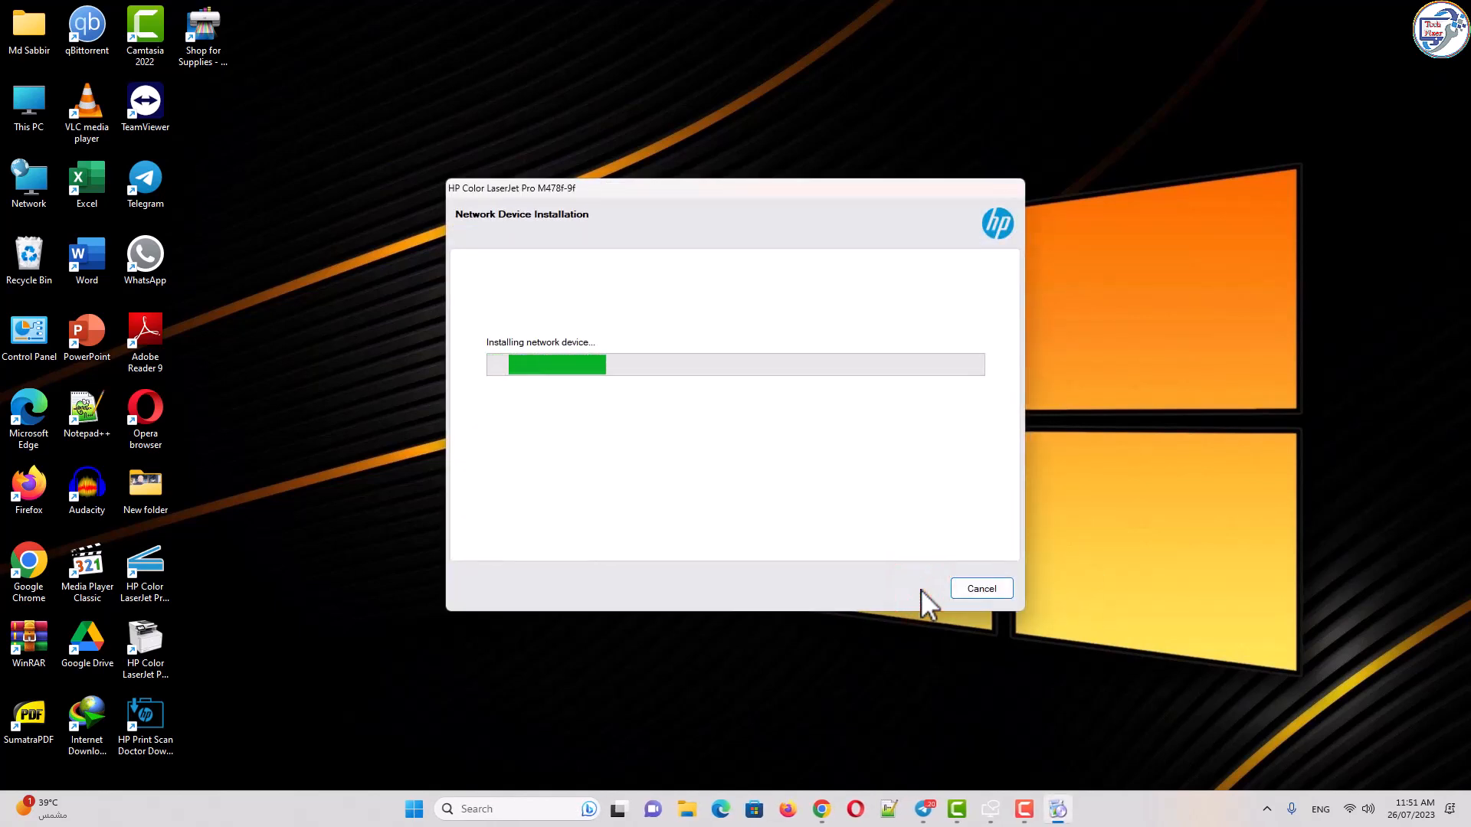
pyautogui.moveTo(948, 577)
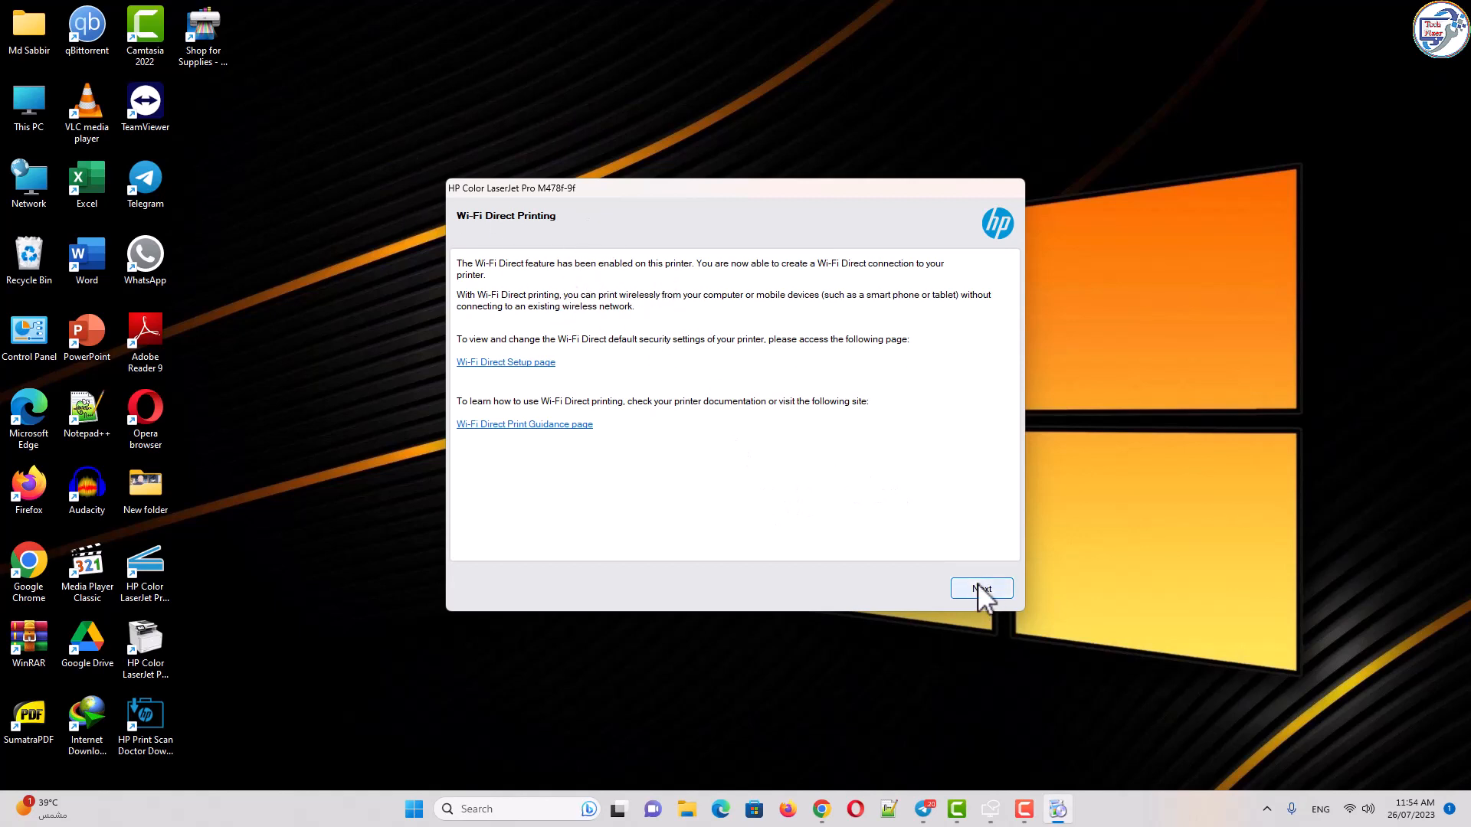
# Continue past the Wi‑Fi Direct Printing page to reach the Fax Setup Wizard
pyautogui.click(982, 589)
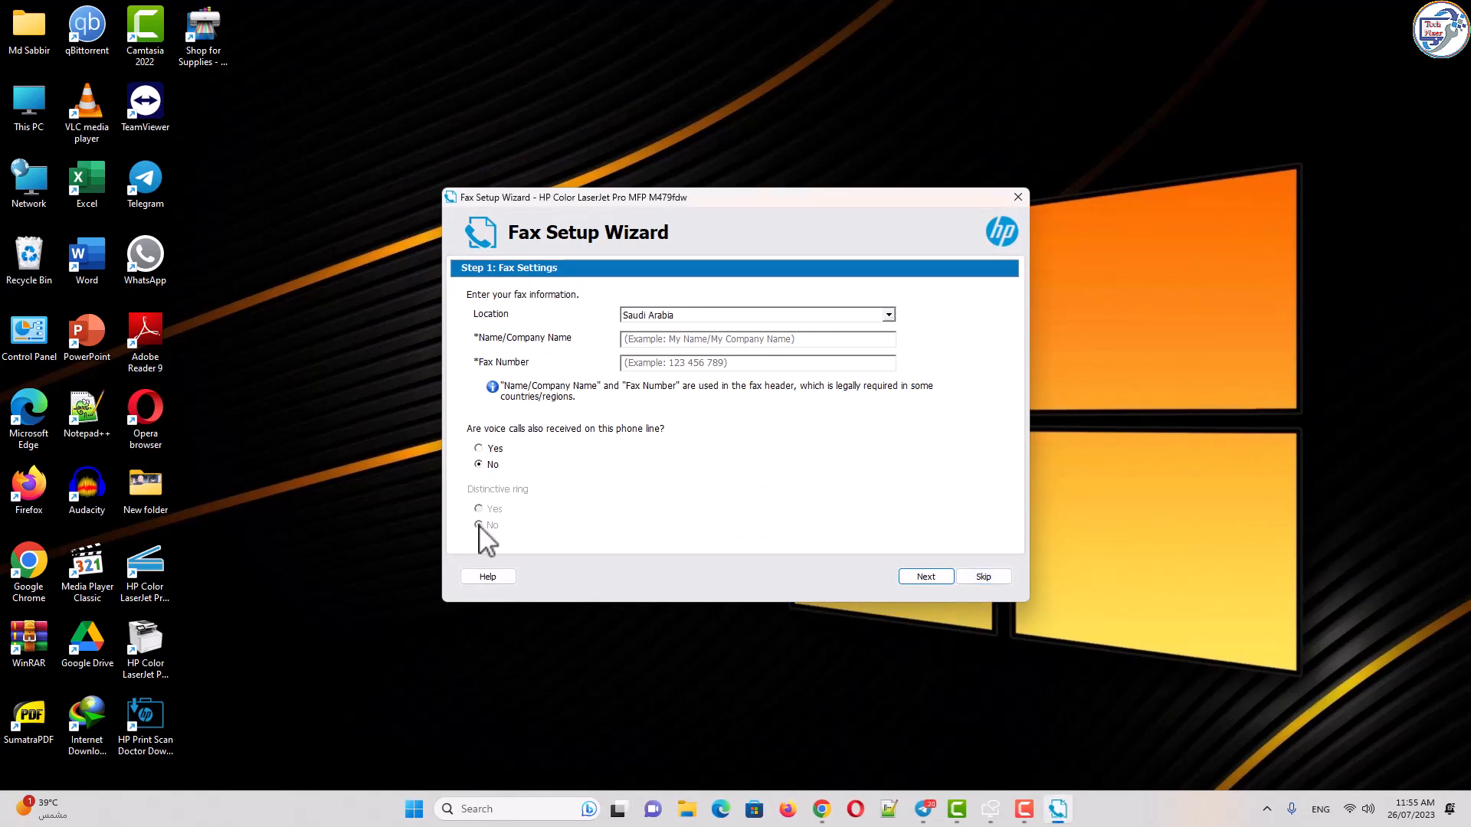
# Mark voice calls as sharing the line, then skip fax configuration
pyautogui.click(755, 362)
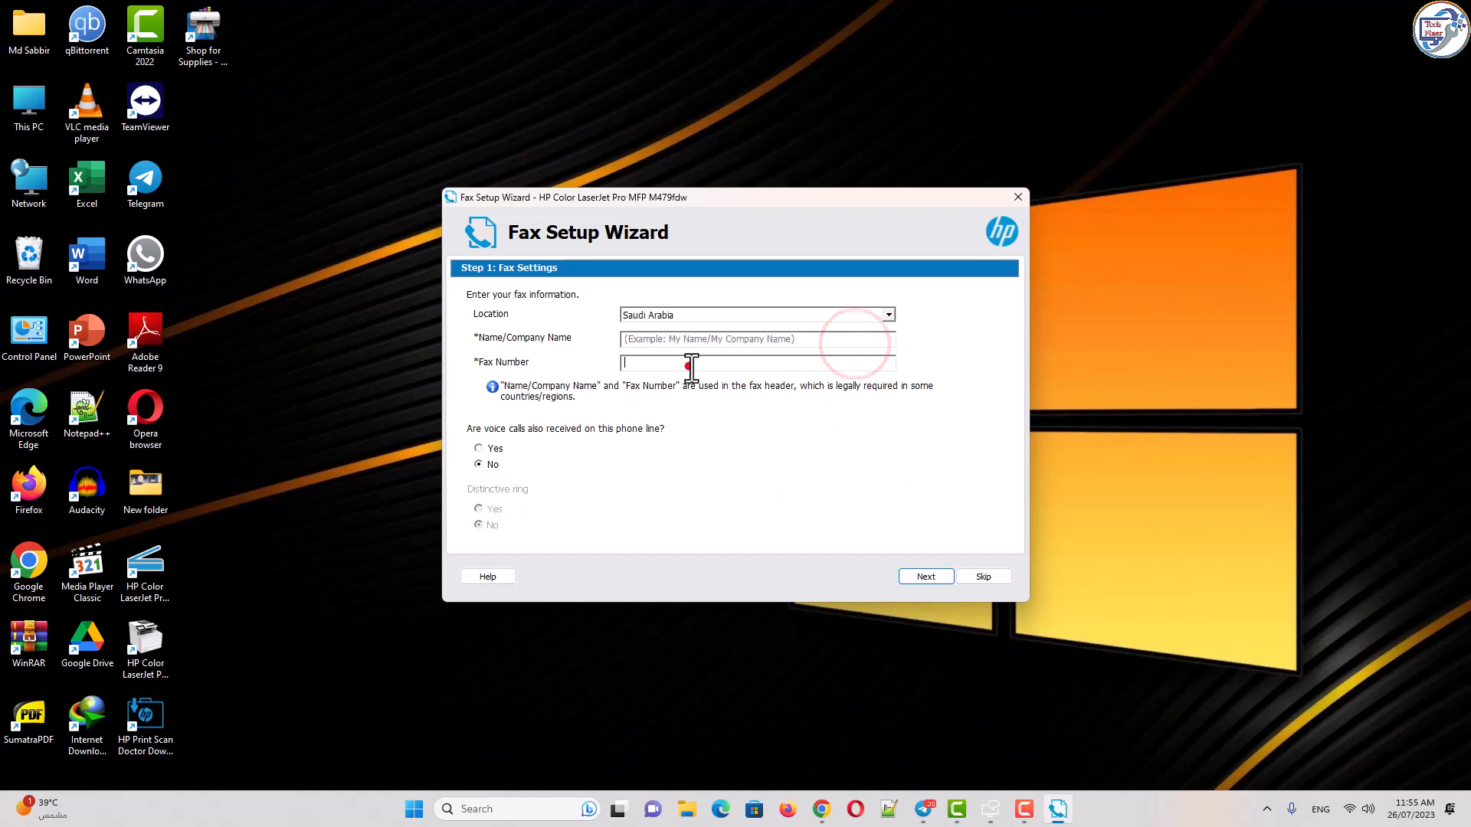
pyautogui.click(479, 448)
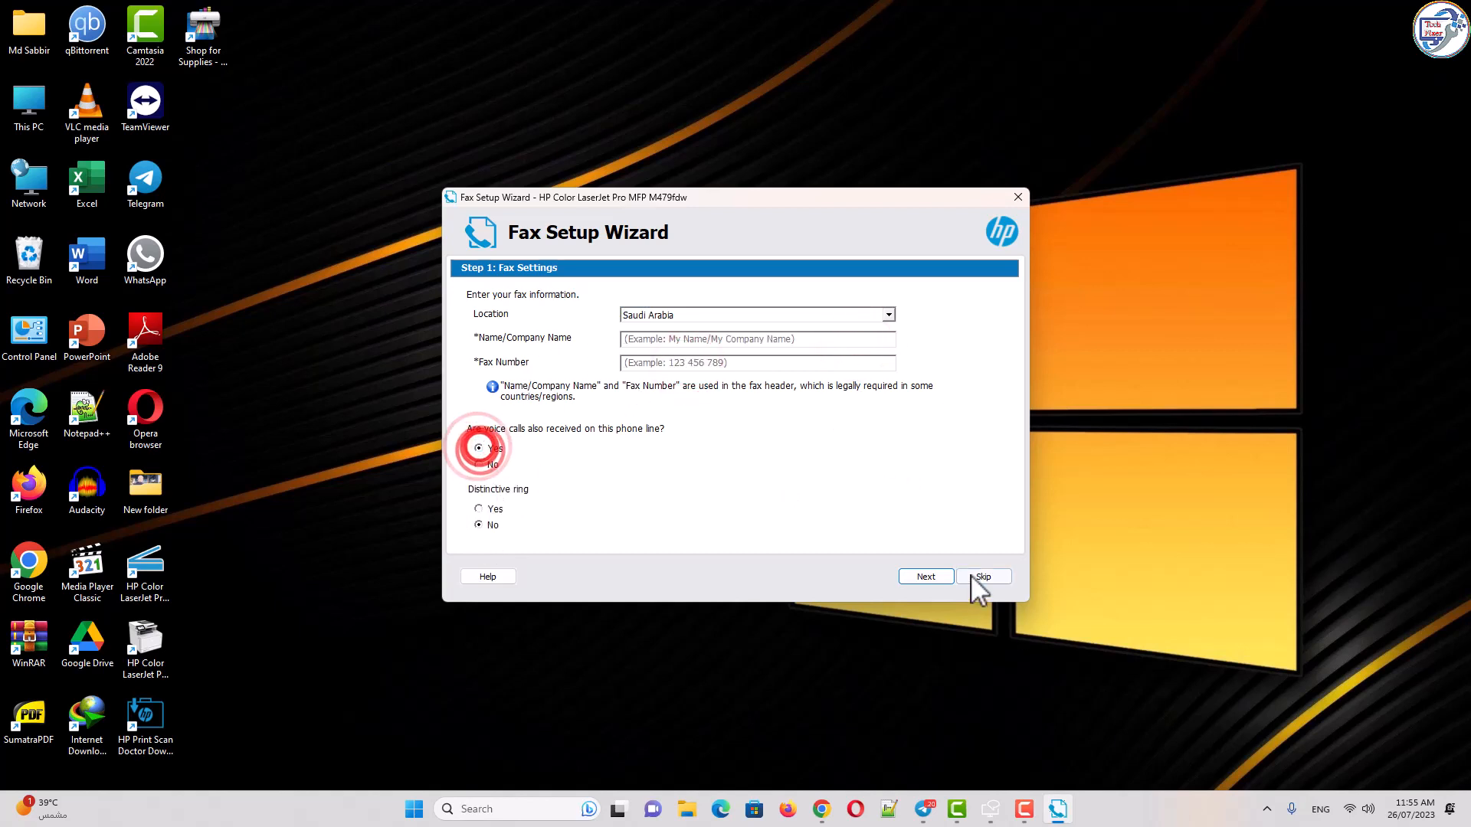
pyautogui.click(984, 576)
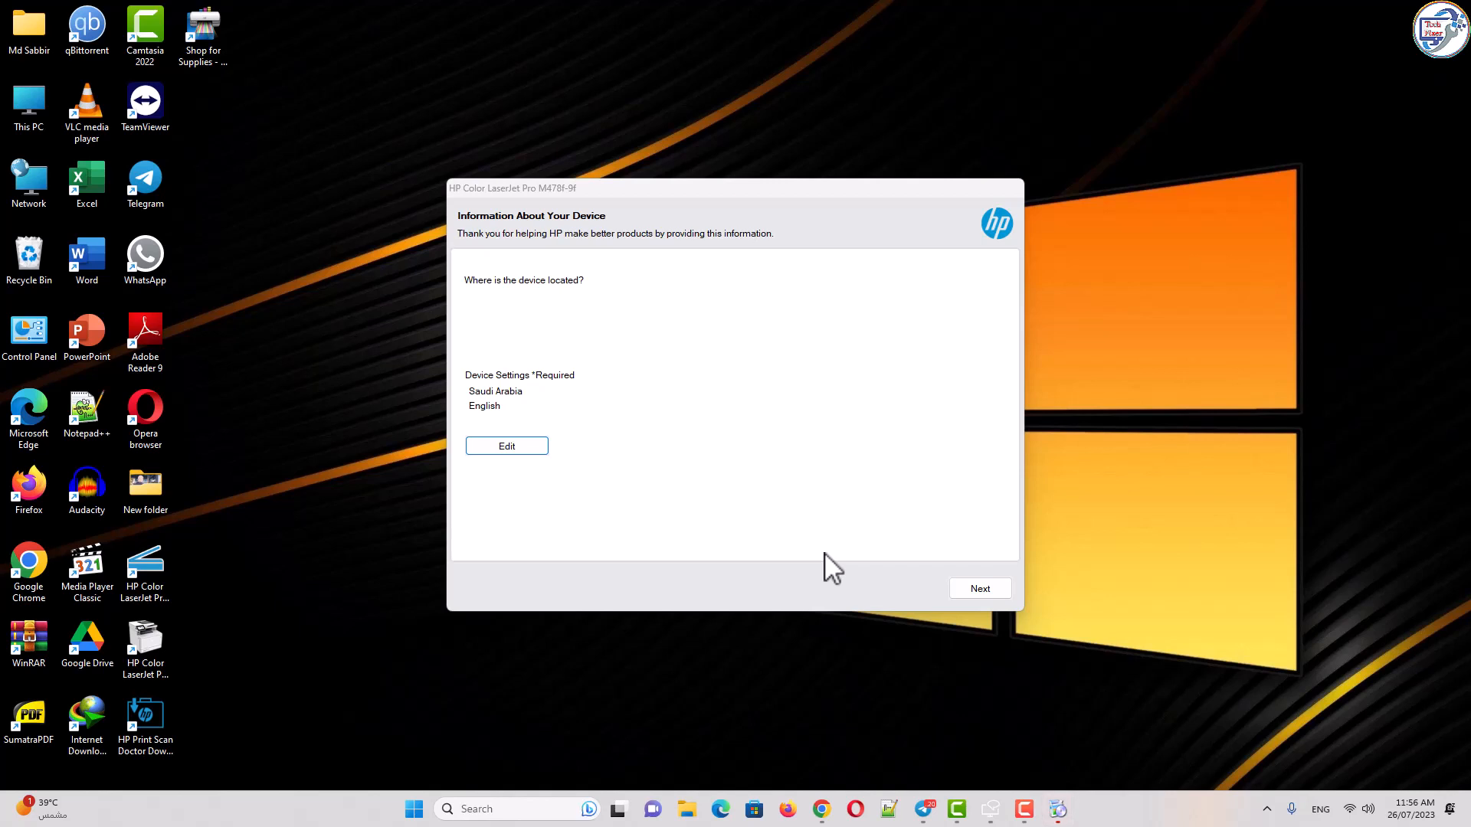
pyautogui.moveTo(572, 335)
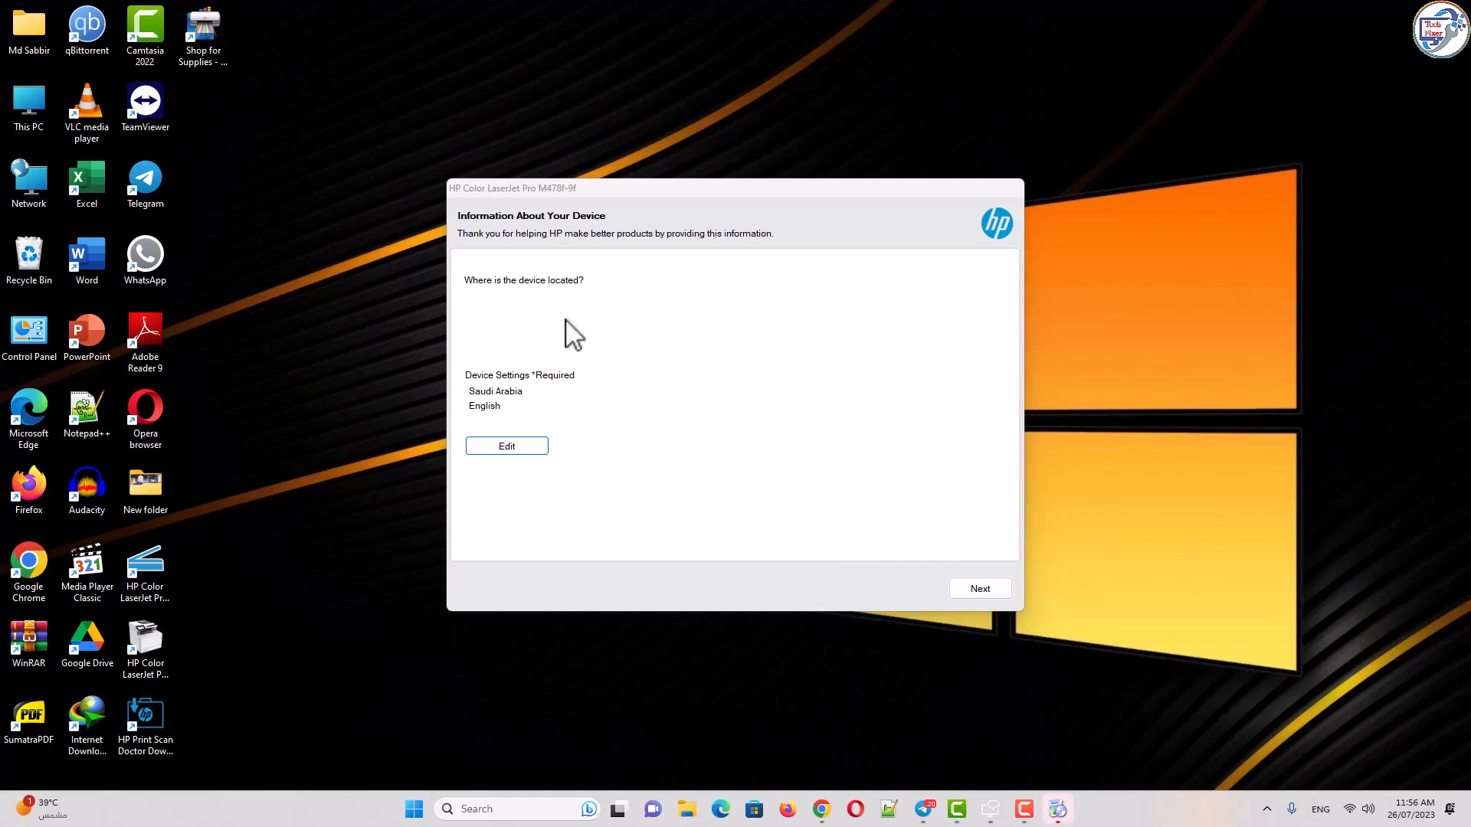
# Accept Saudi Arabia and English device settings and start HP Device Setup Processes
pyautogui.click(978, 589)
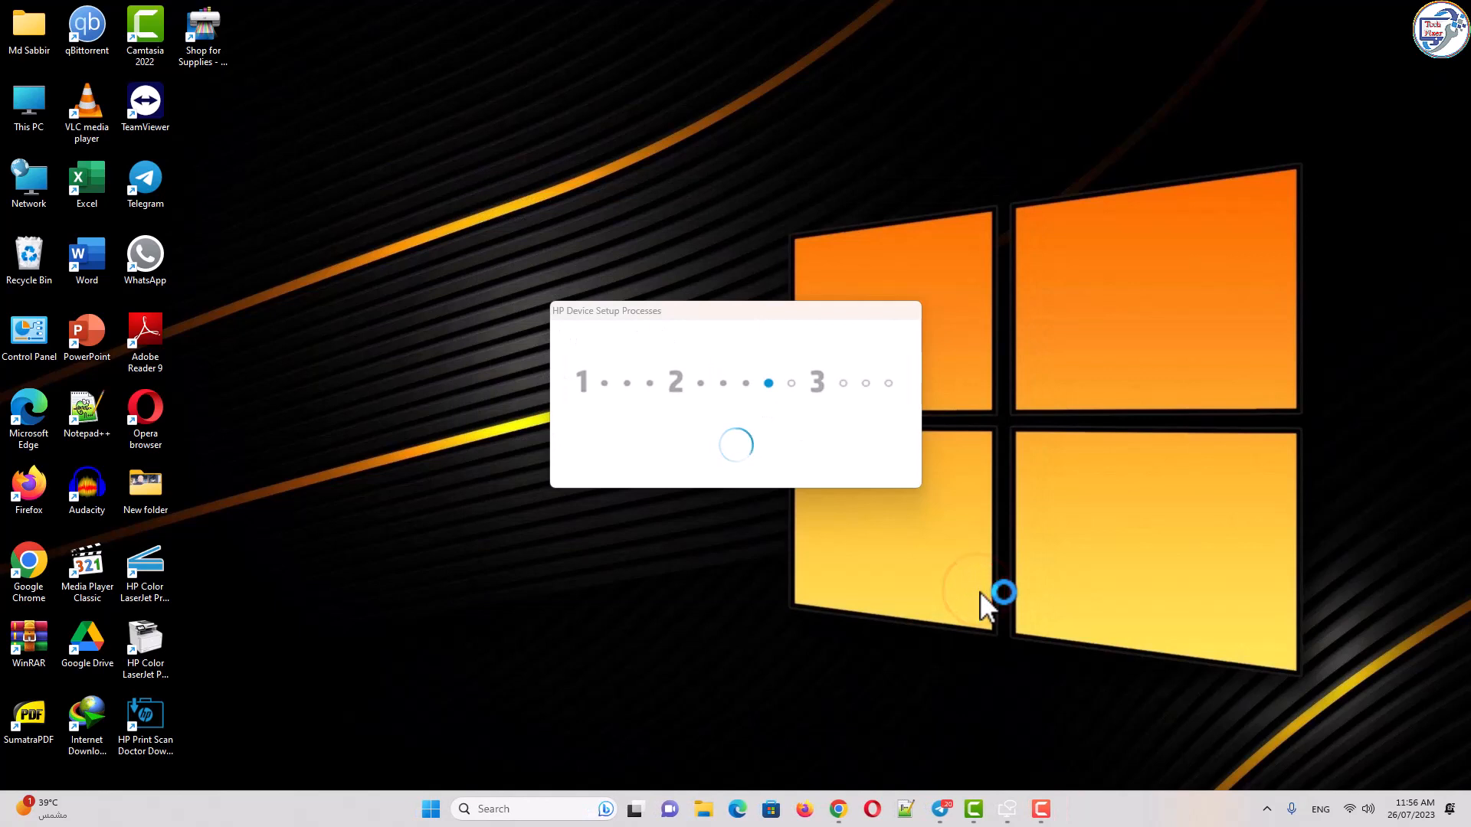
pyautogui.moveTo(1187, 101)
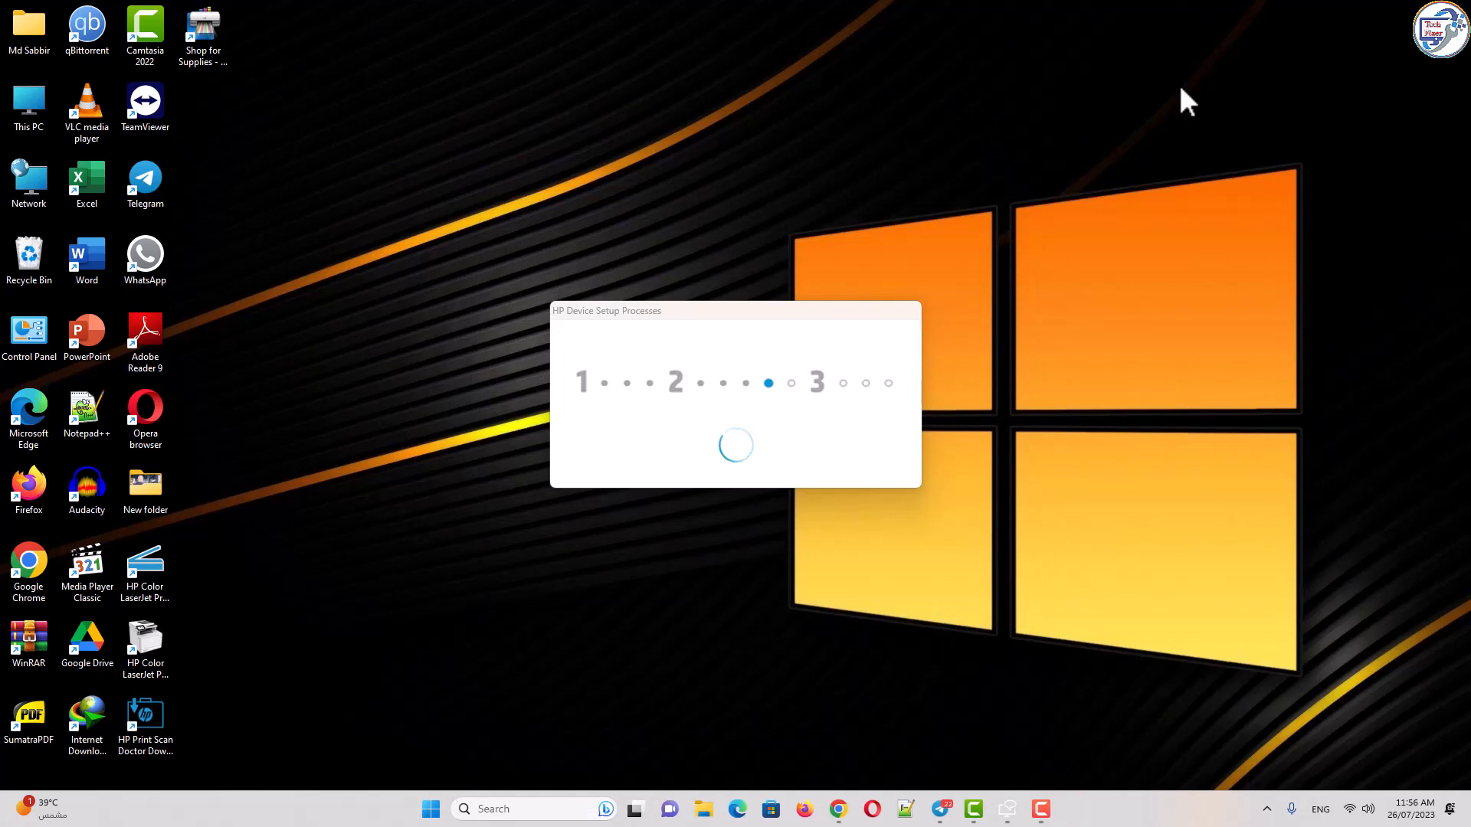